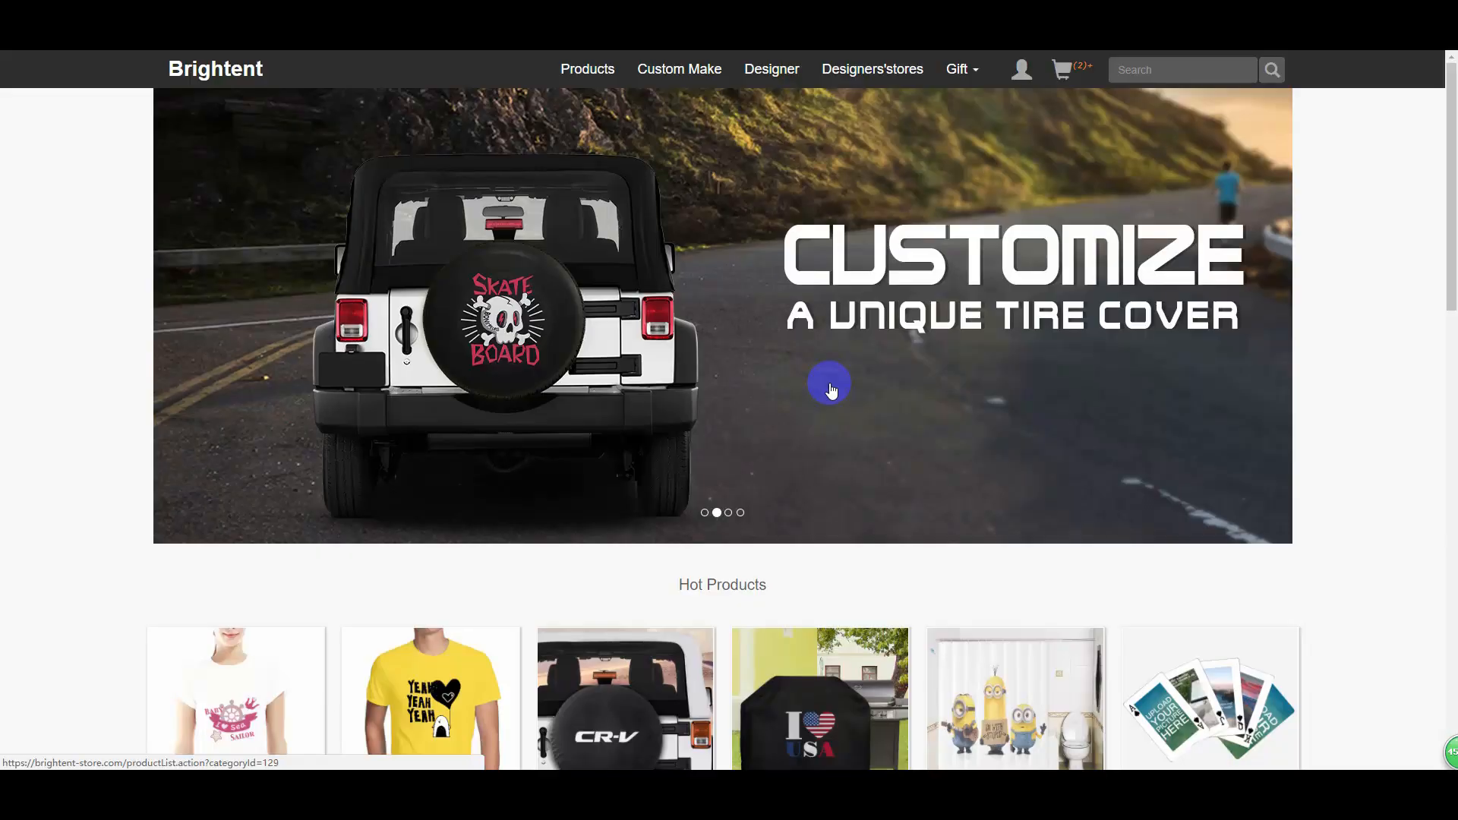
mouse_move(453, 267)
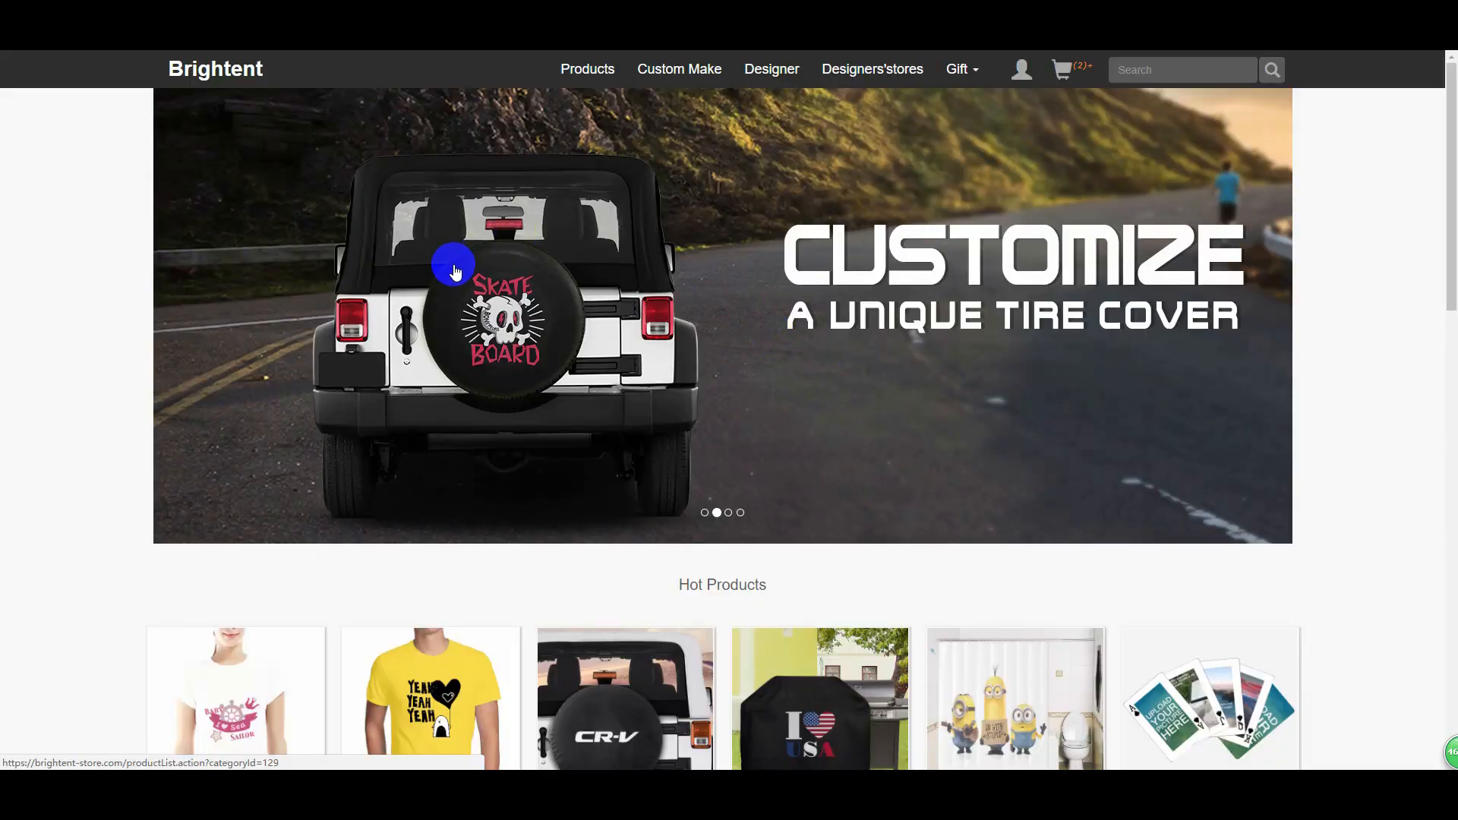
mouse_move(768, 393)
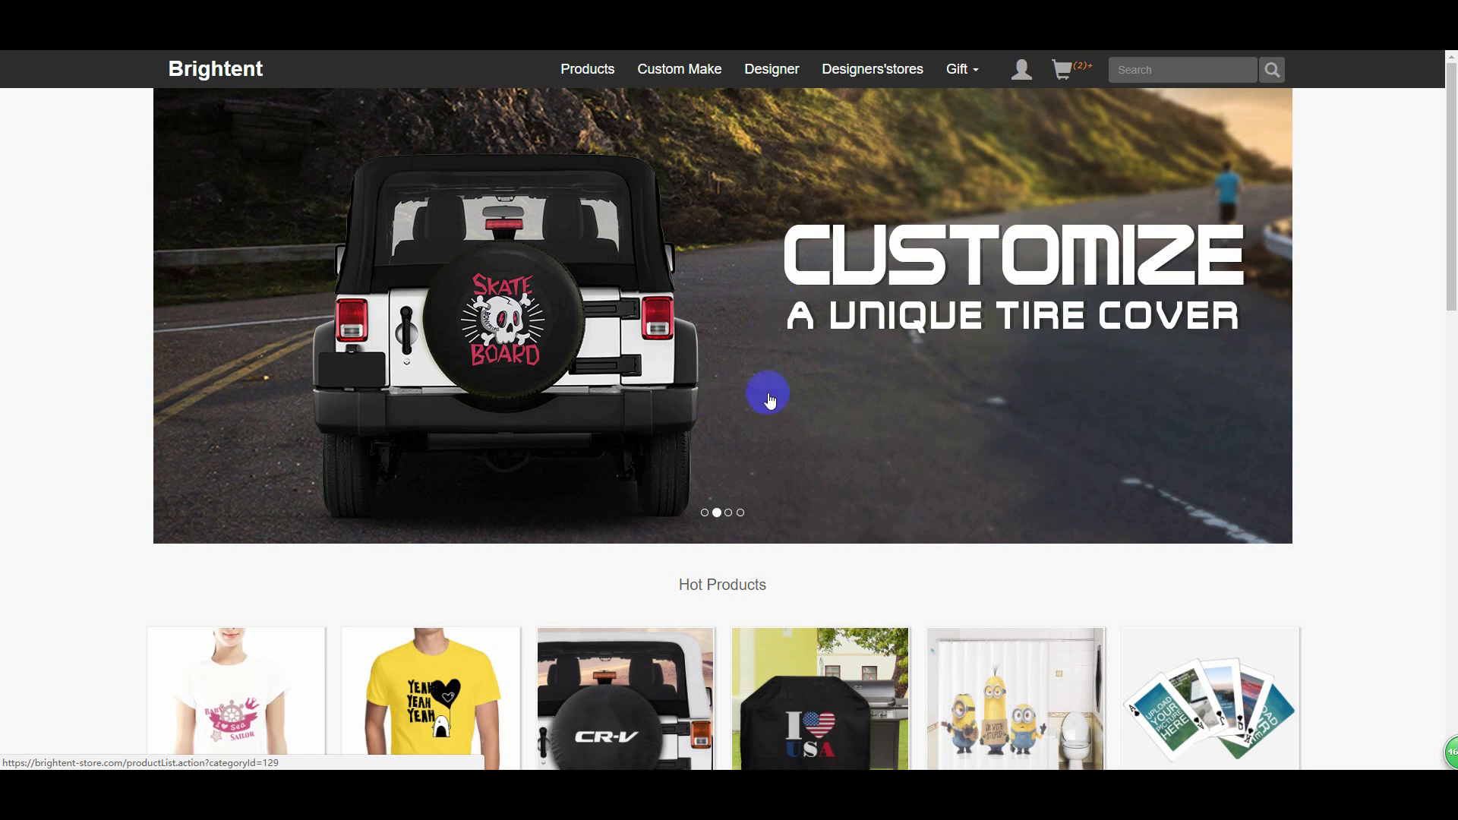
mouse_move(651, 196)
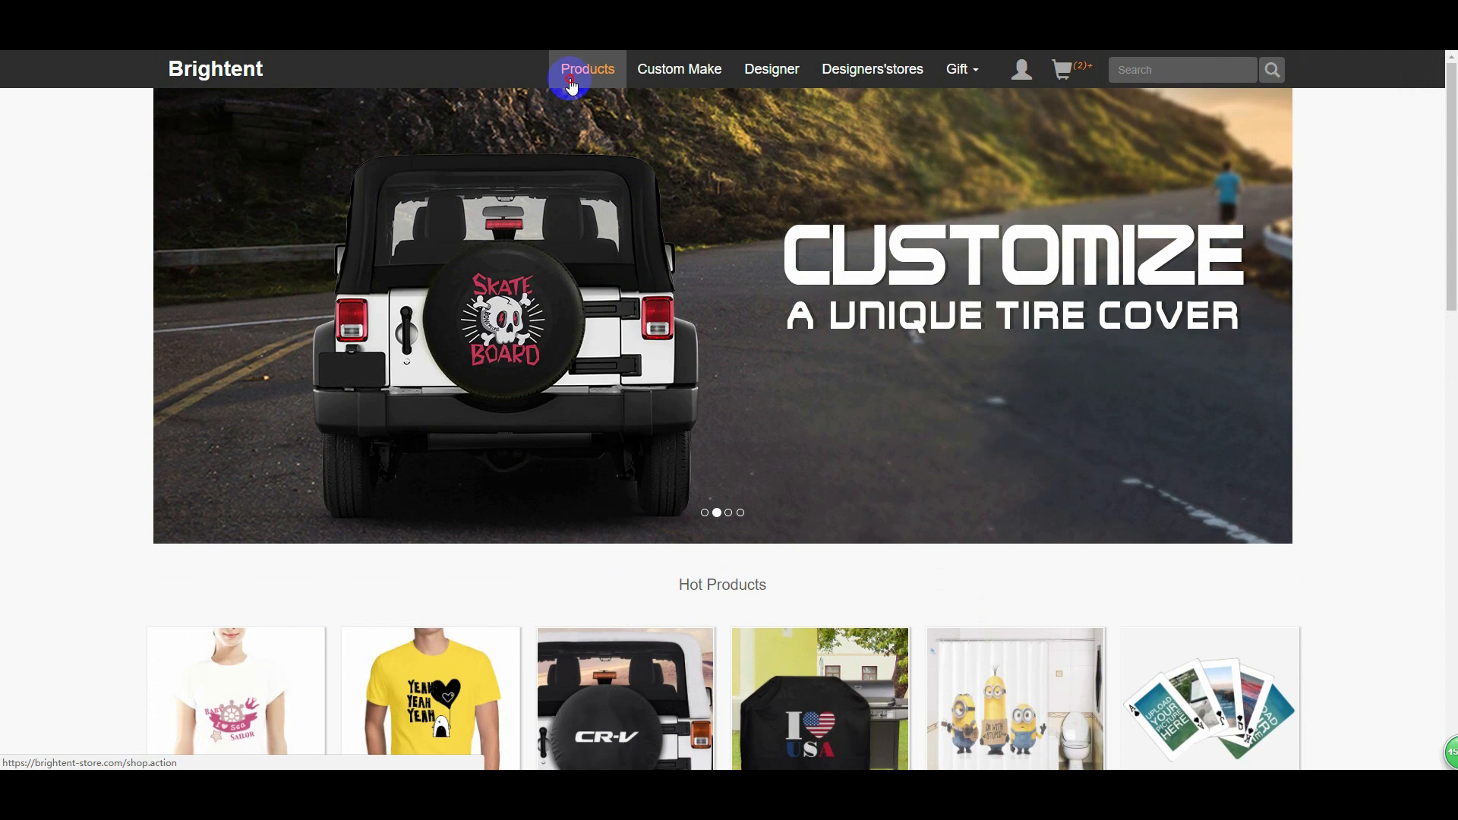
- Browse the Products category page down to Electronics, Accessories and Others, then back up
left_click(587, 69)
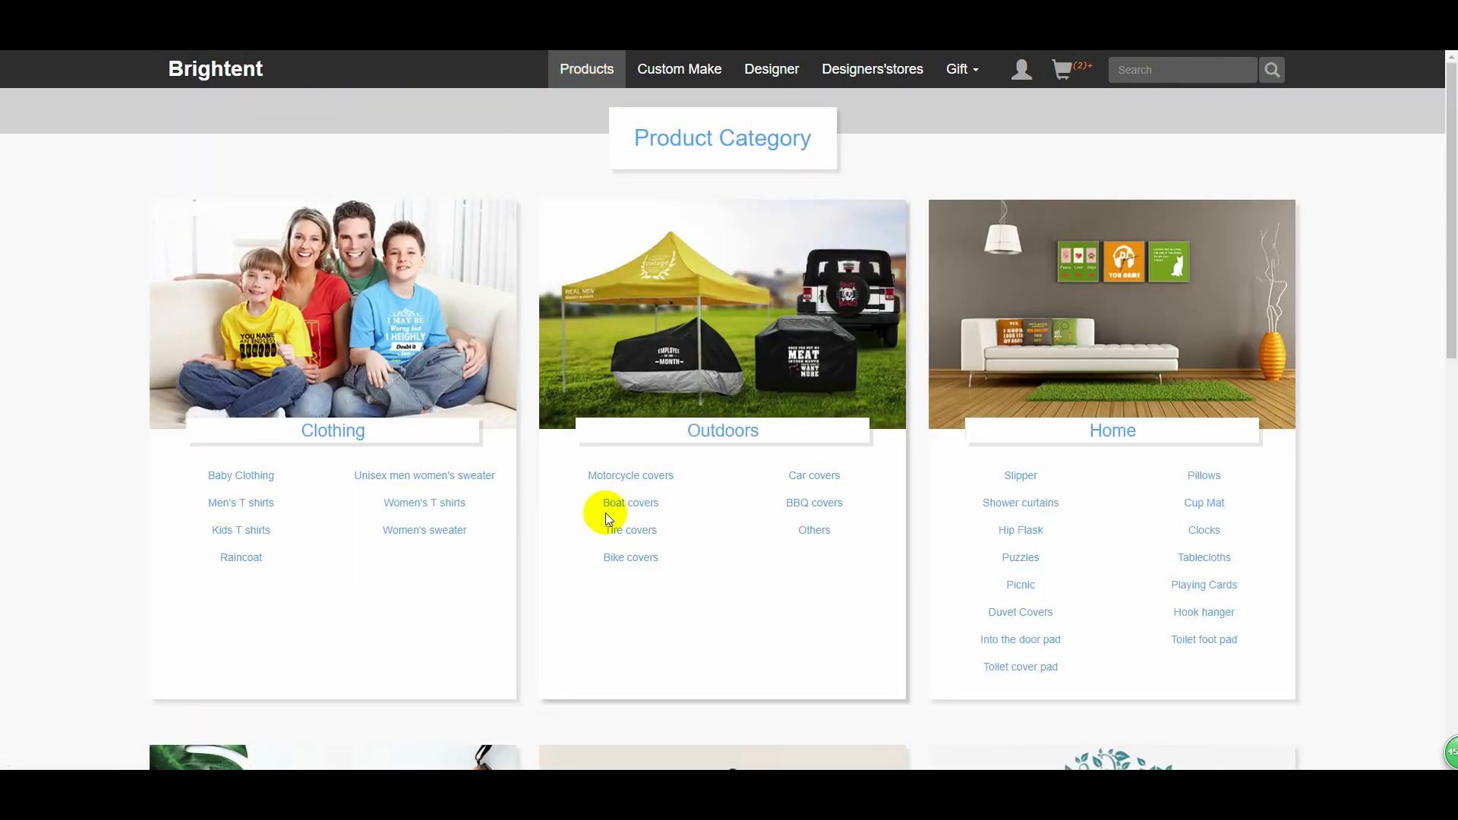
mouse_move(473, 558)
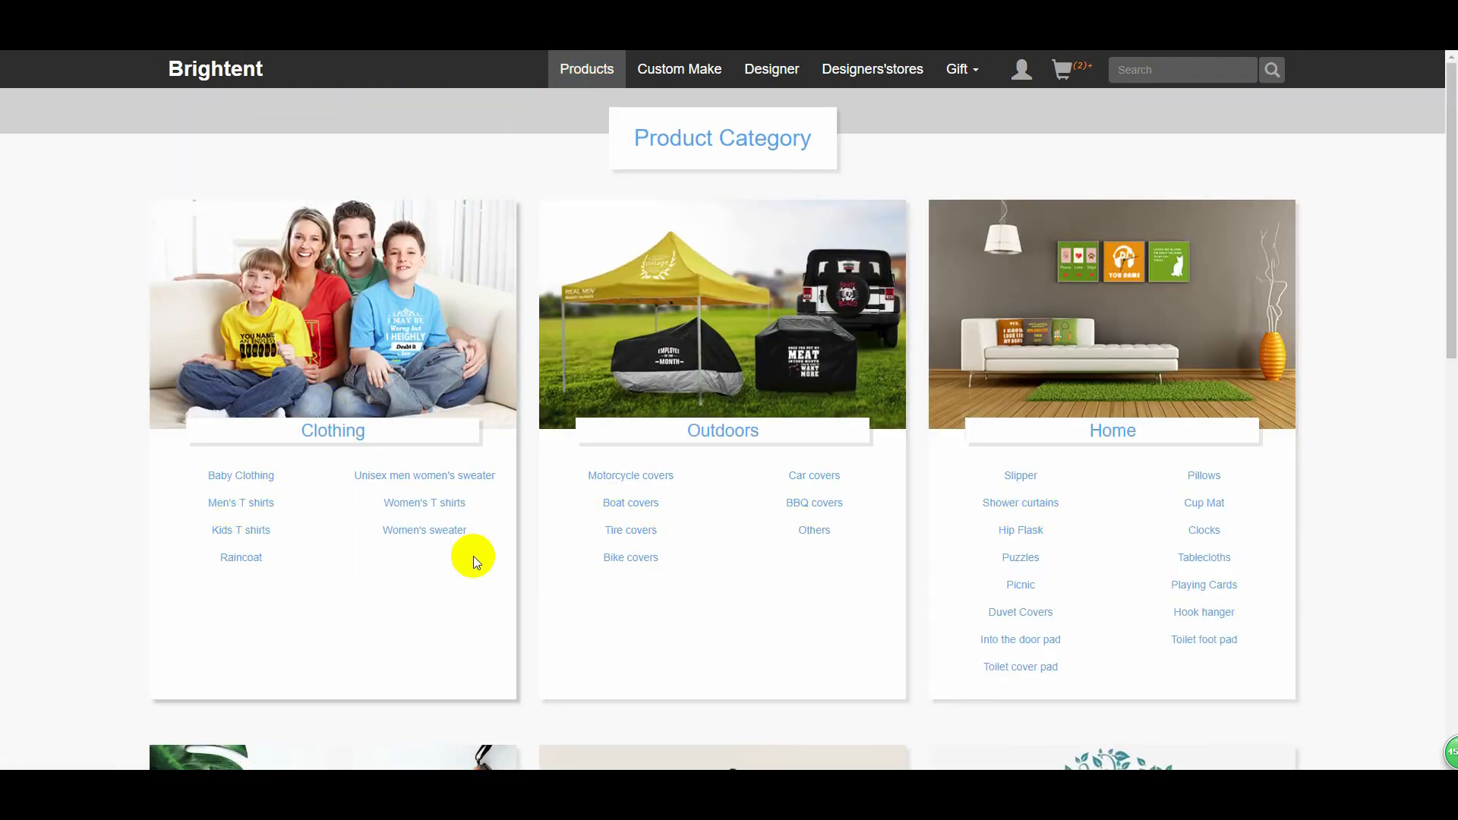
scroll("down", 3)
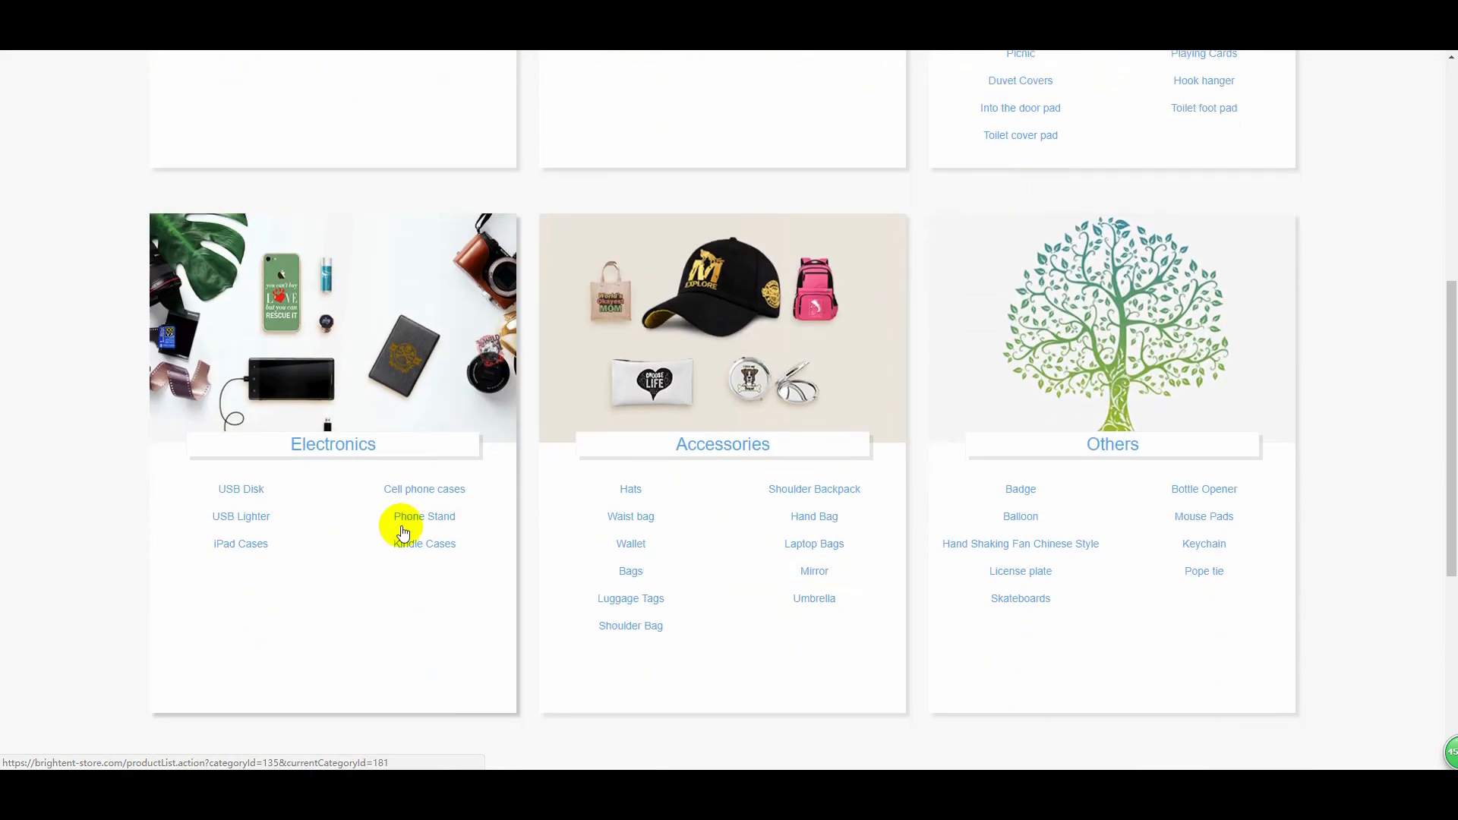
scroll("up", 3)
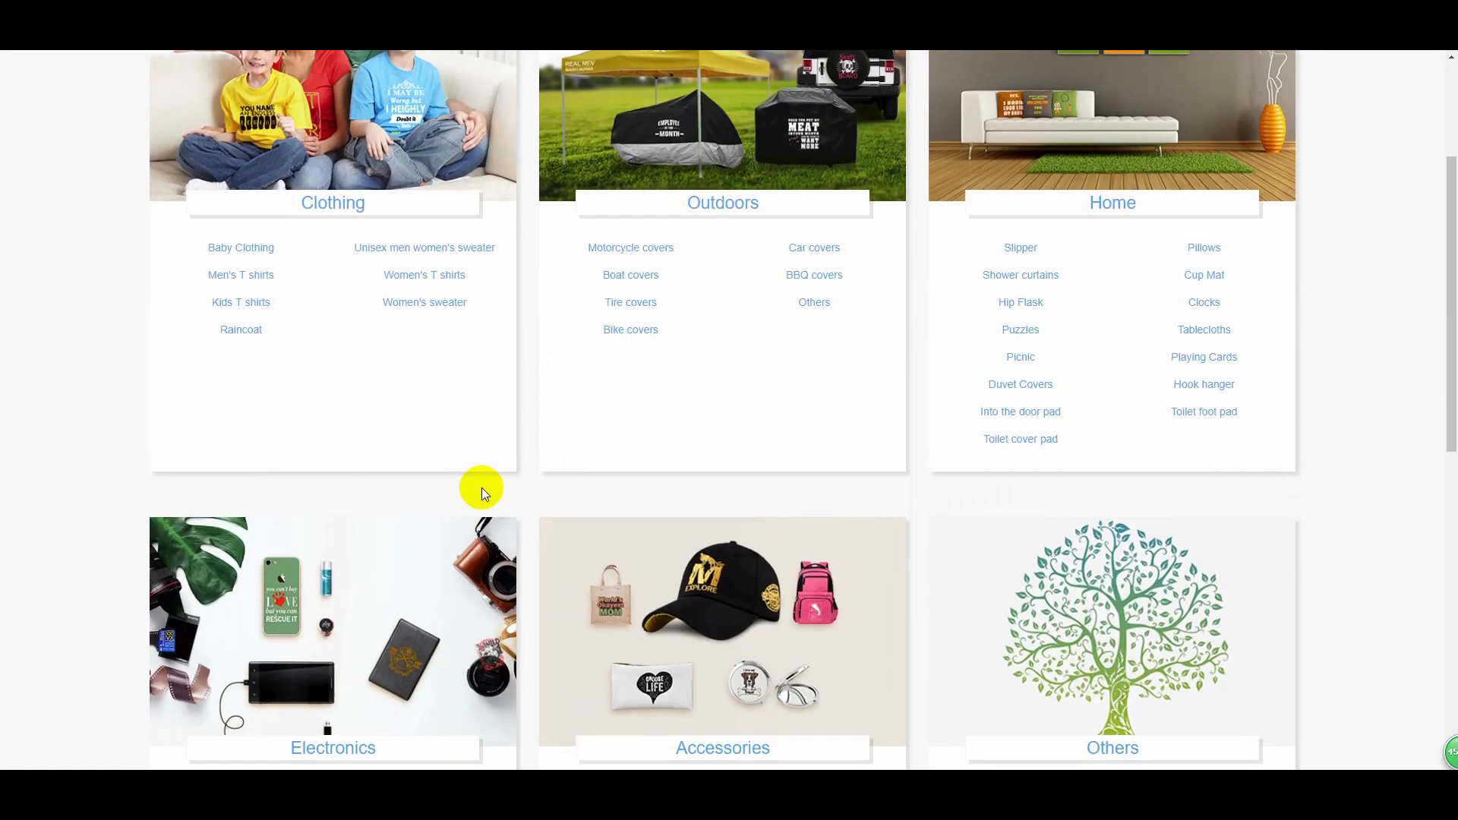
scroll("up", 3)
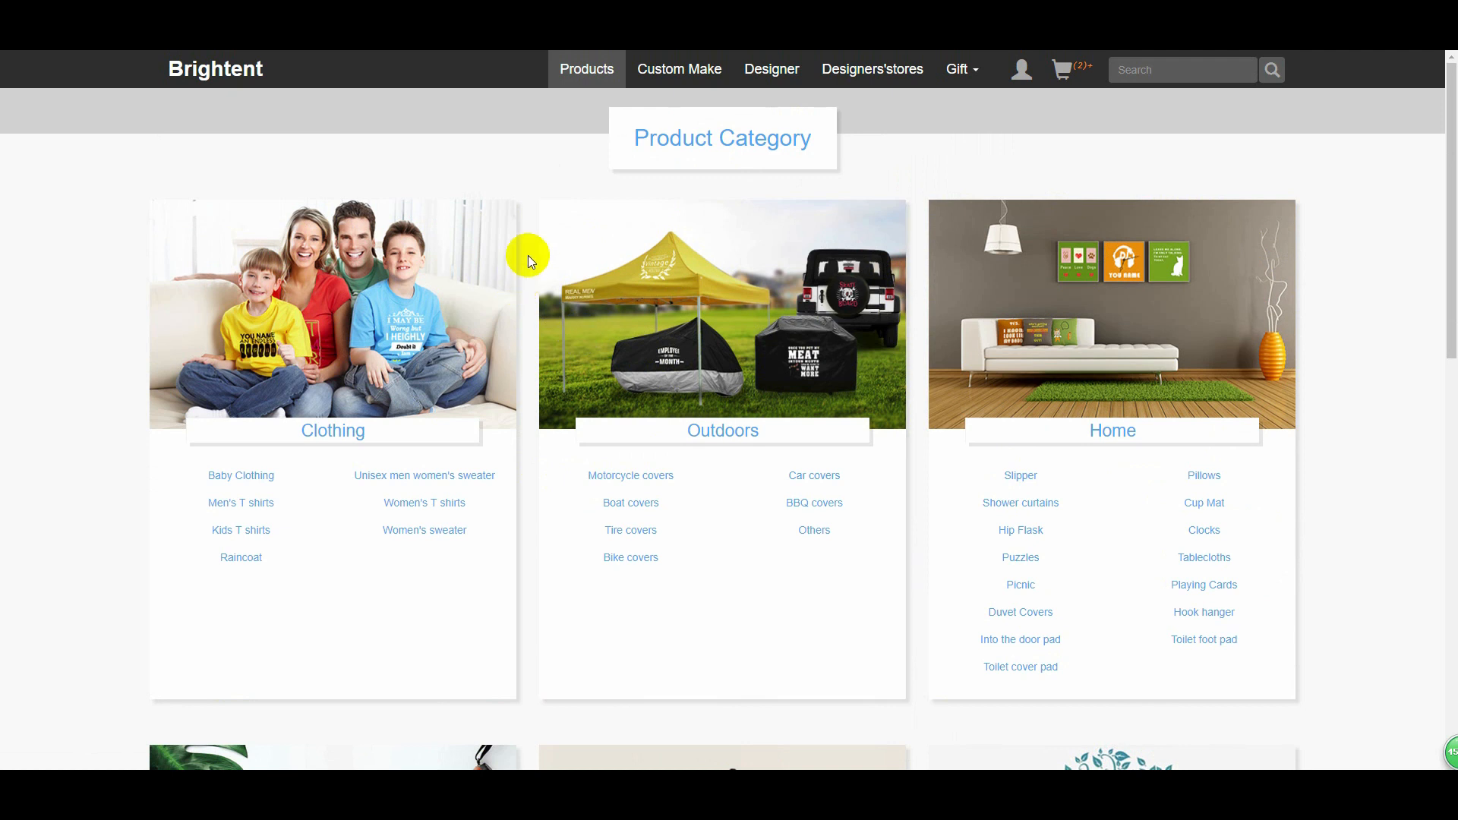
mouse_move(533, 182)
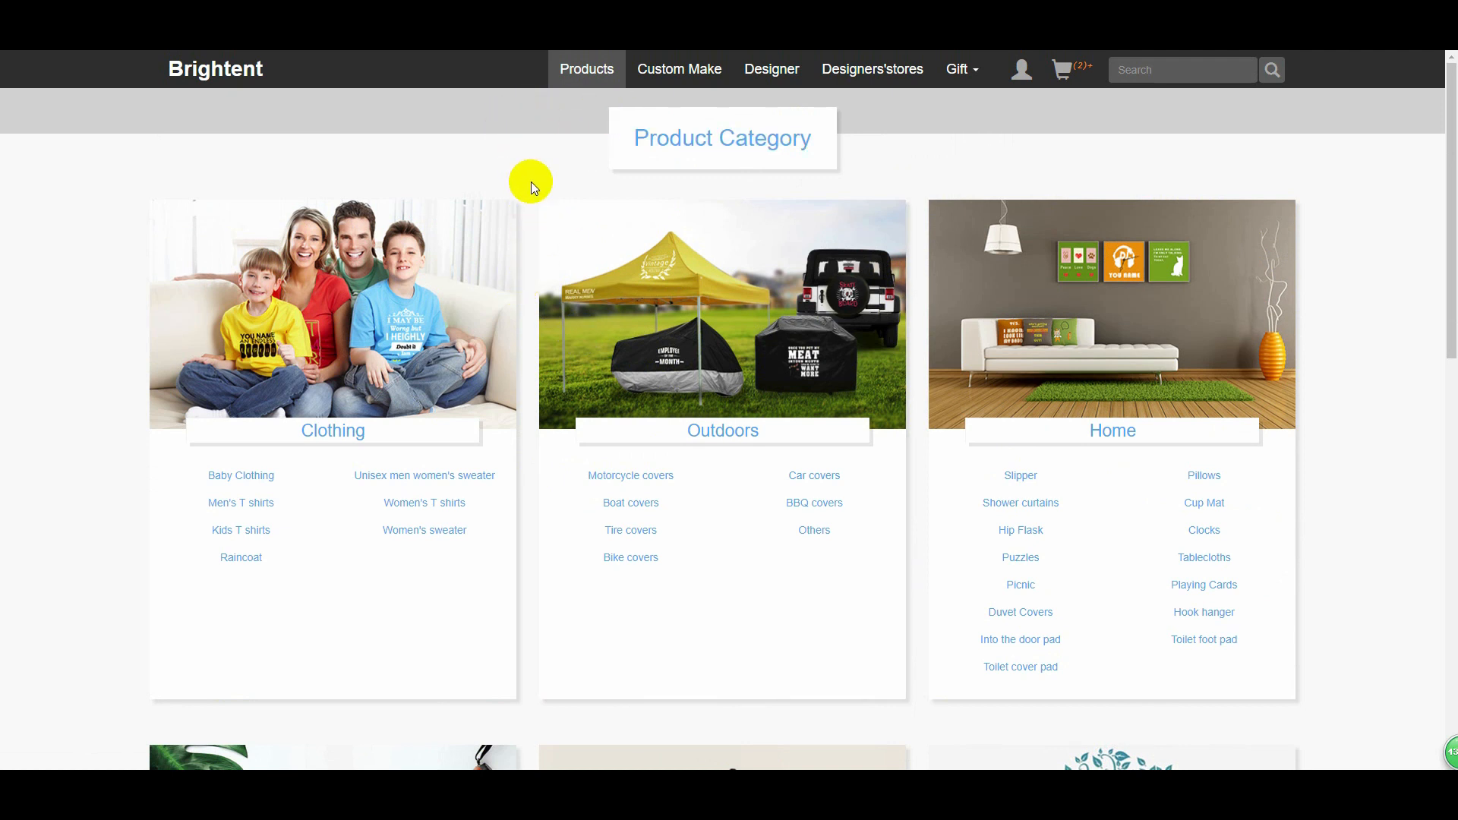
mouse_move(215, 68)
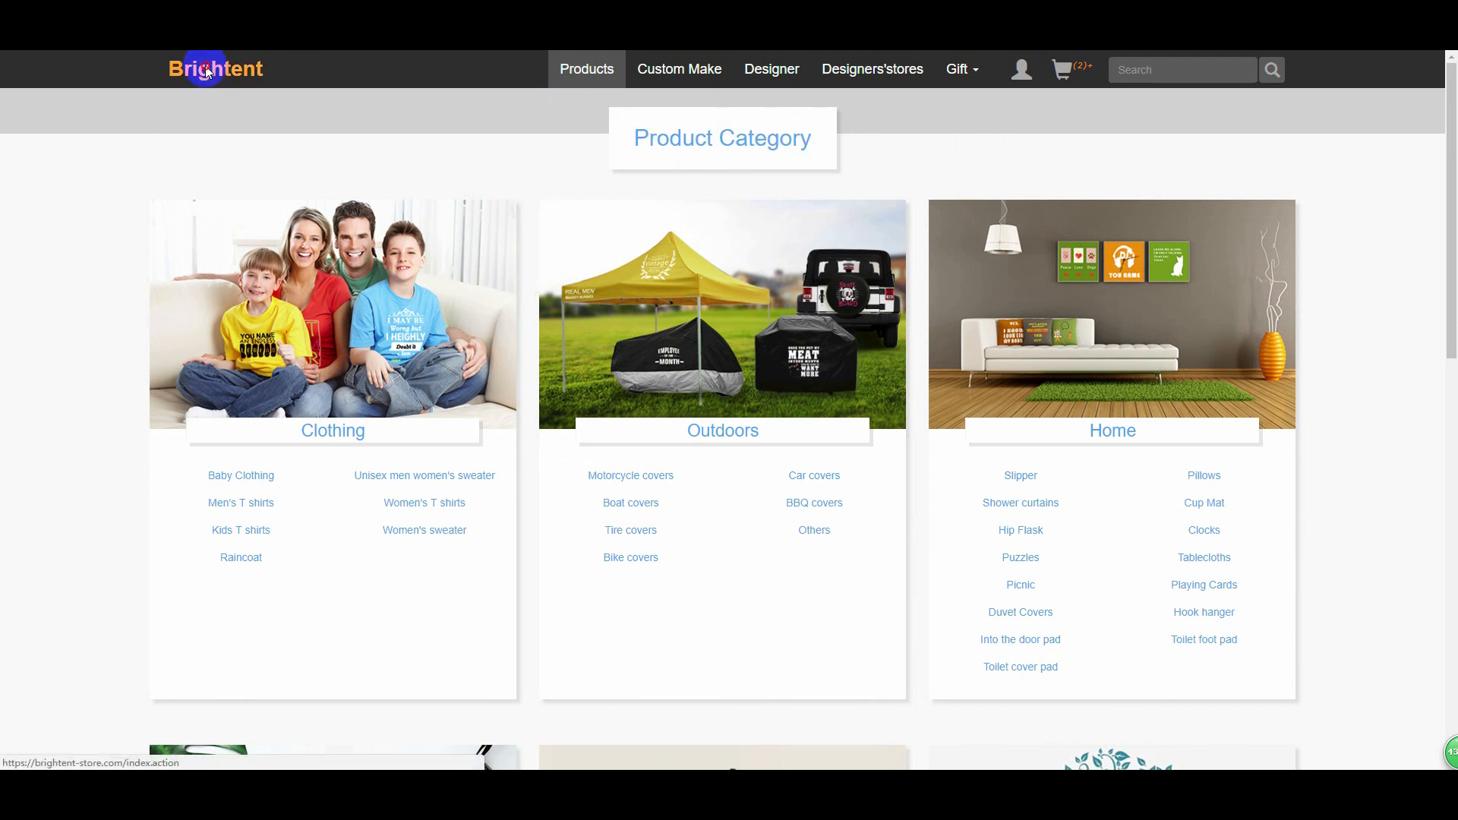
- Go through the home page and Custom Make to the $29.87 heavy polyester shower curtain
left_click(680, 69)
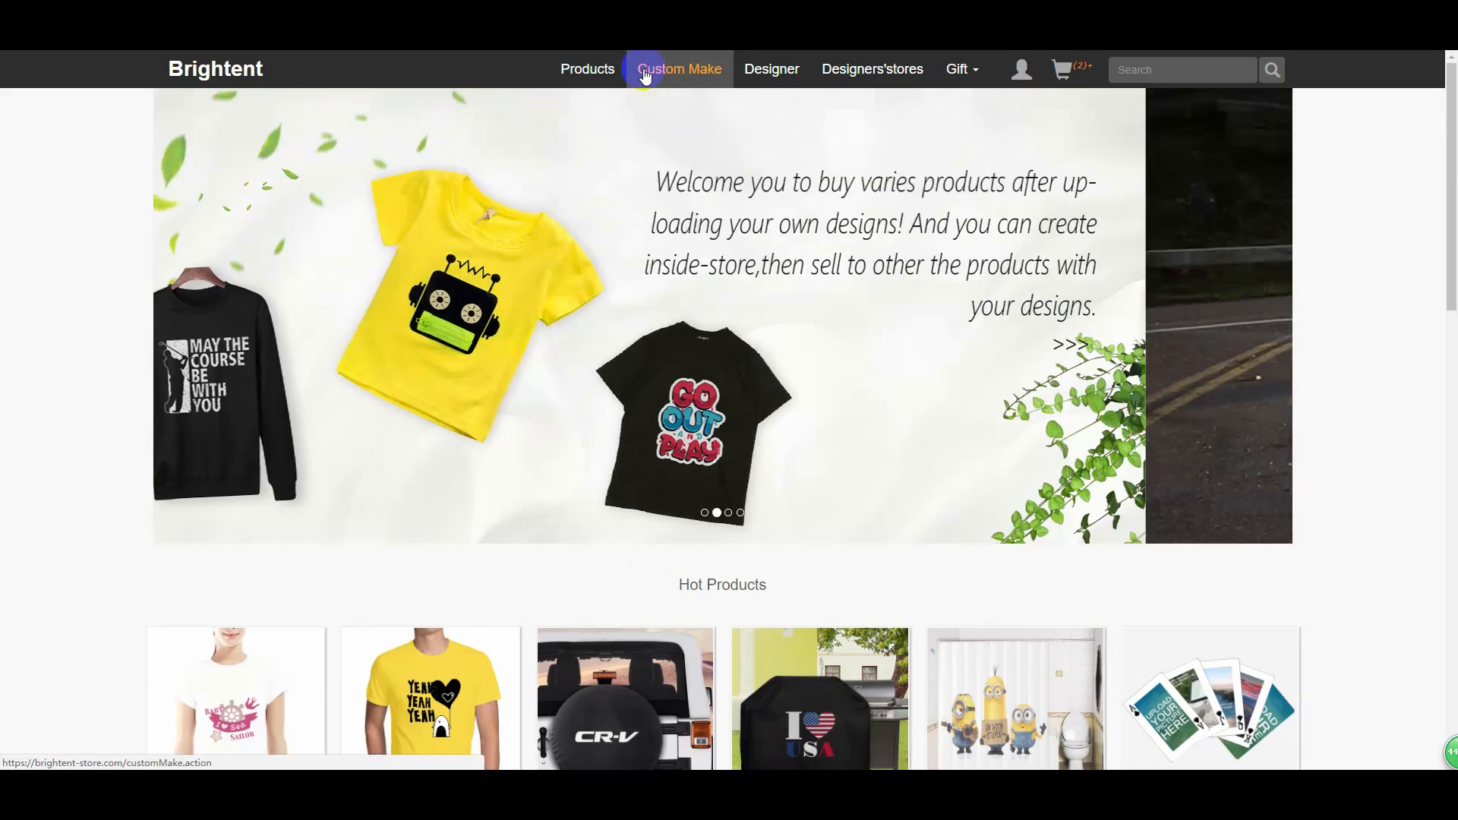
left_click(679, 69)
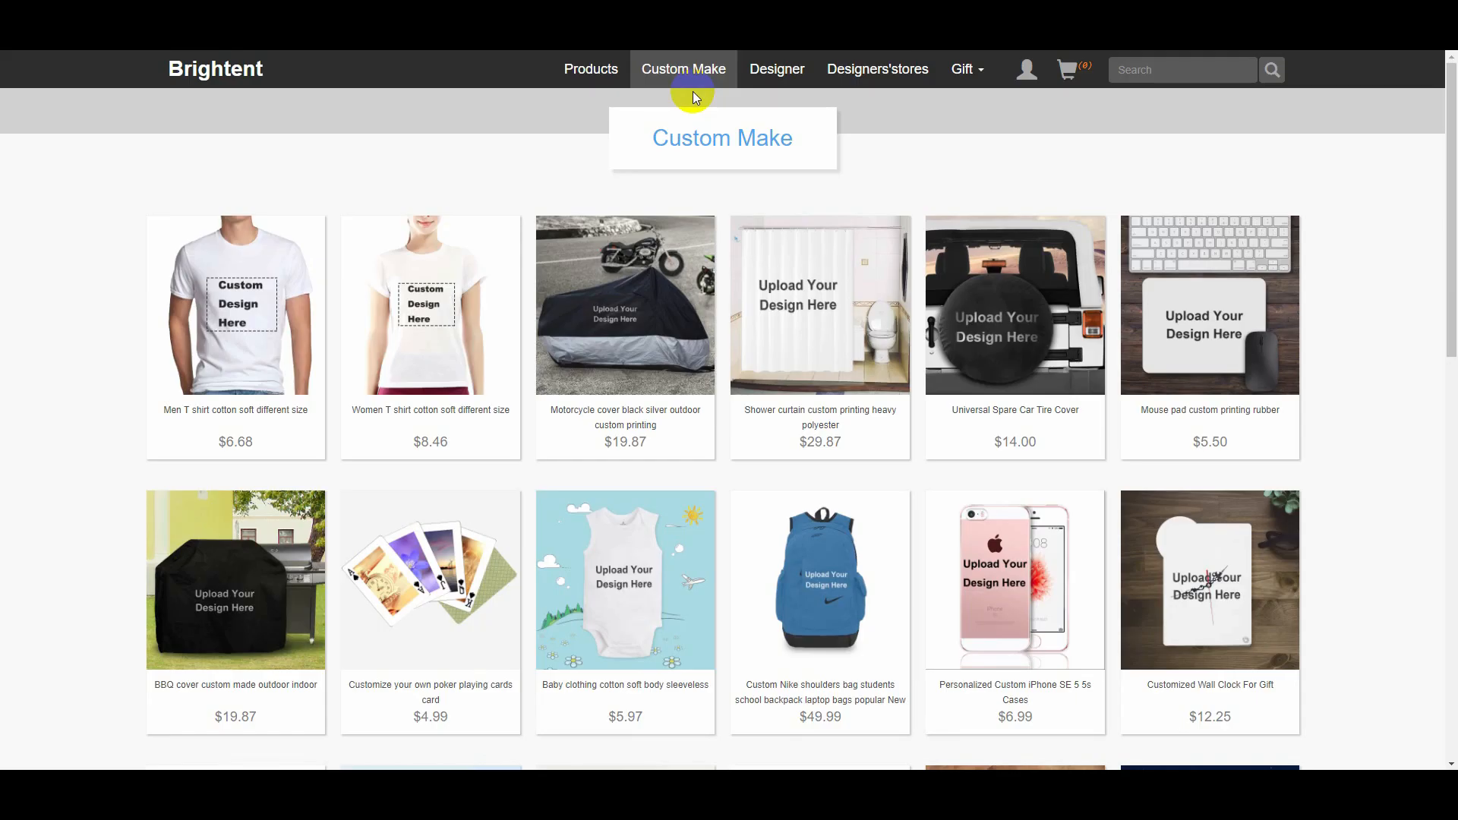
mouse_move(848, 155)
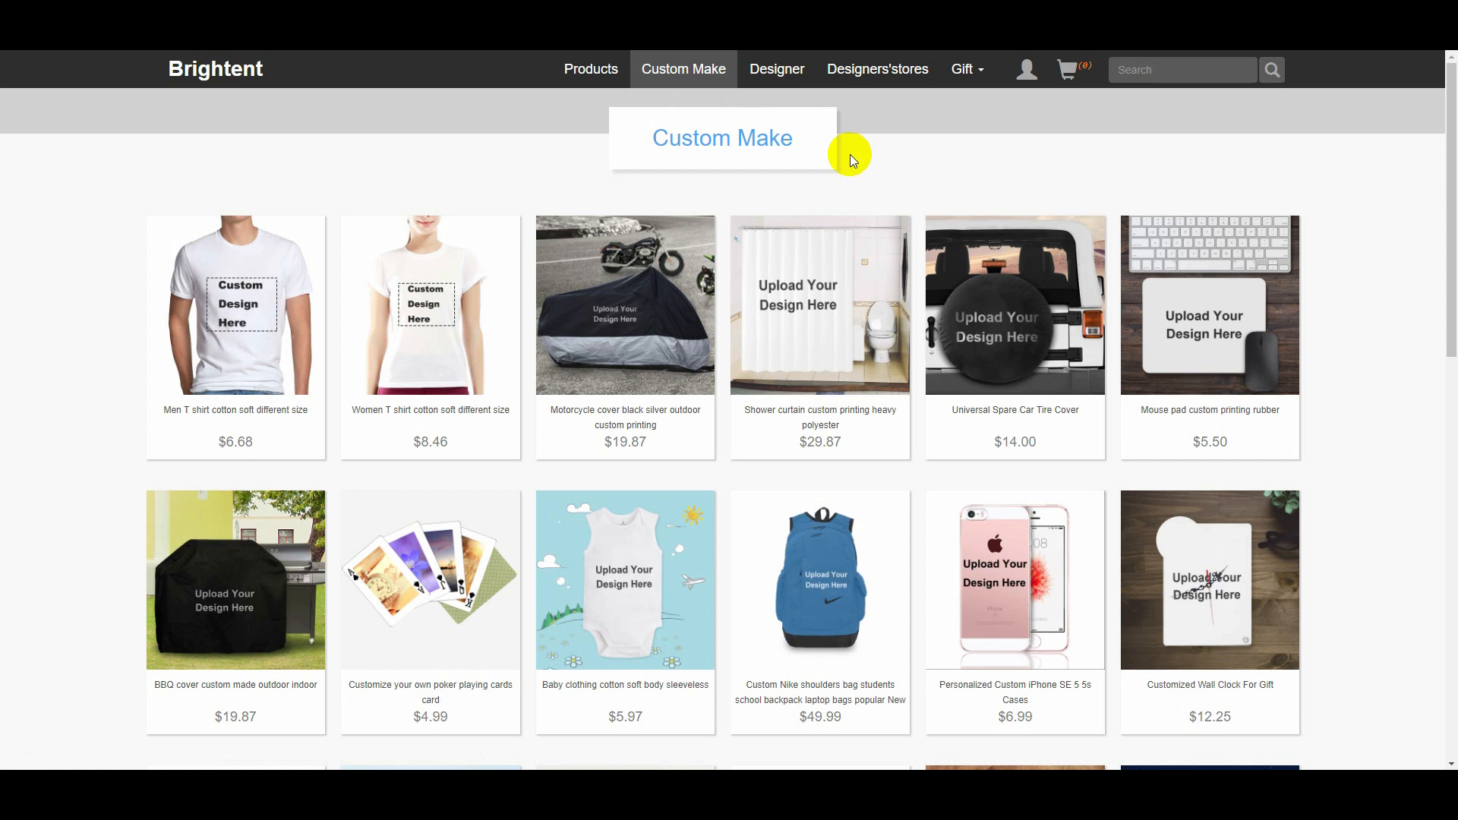
mouse_move(846, 392)
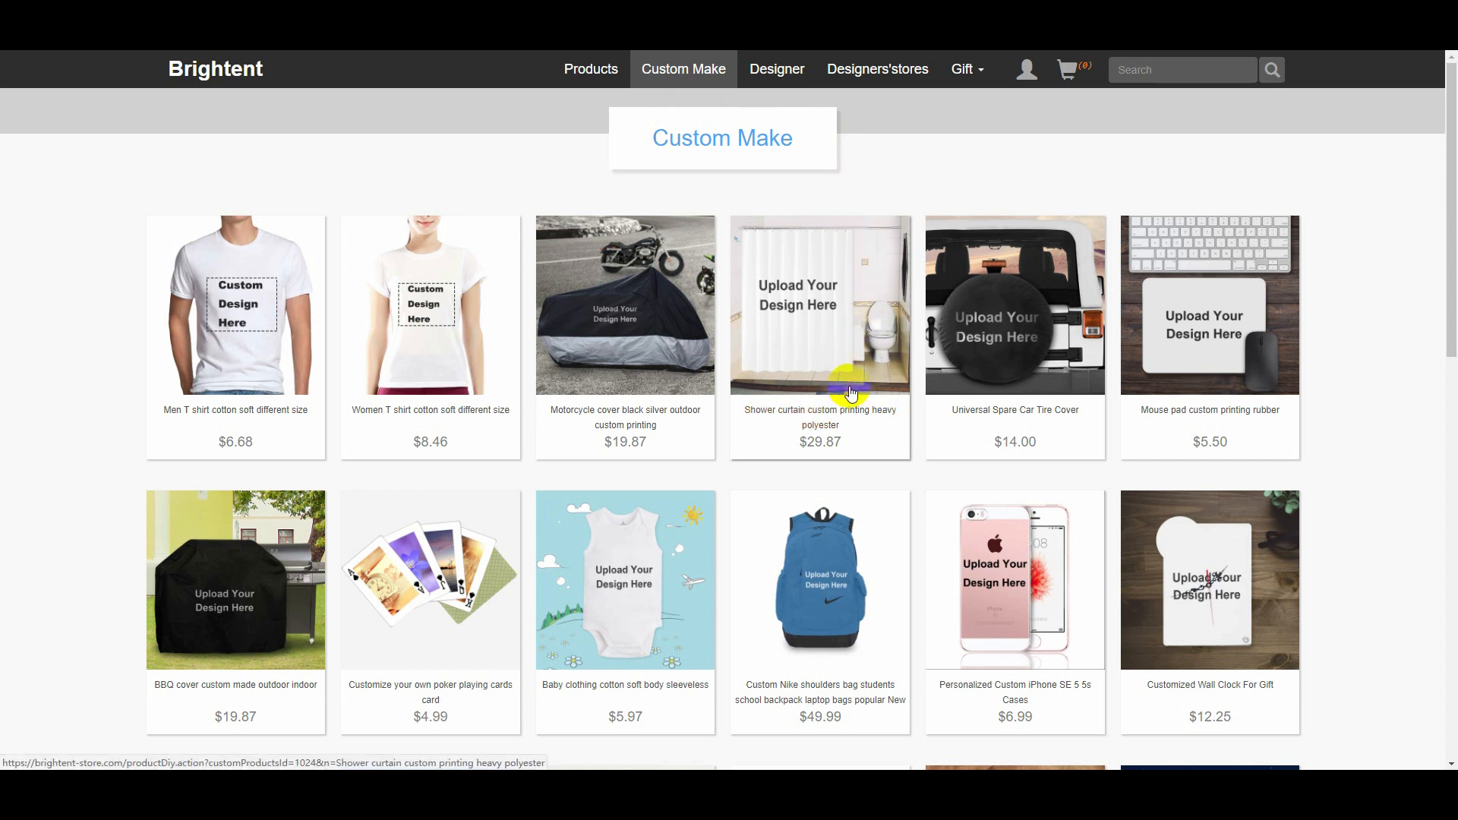
left_click(820, 305)
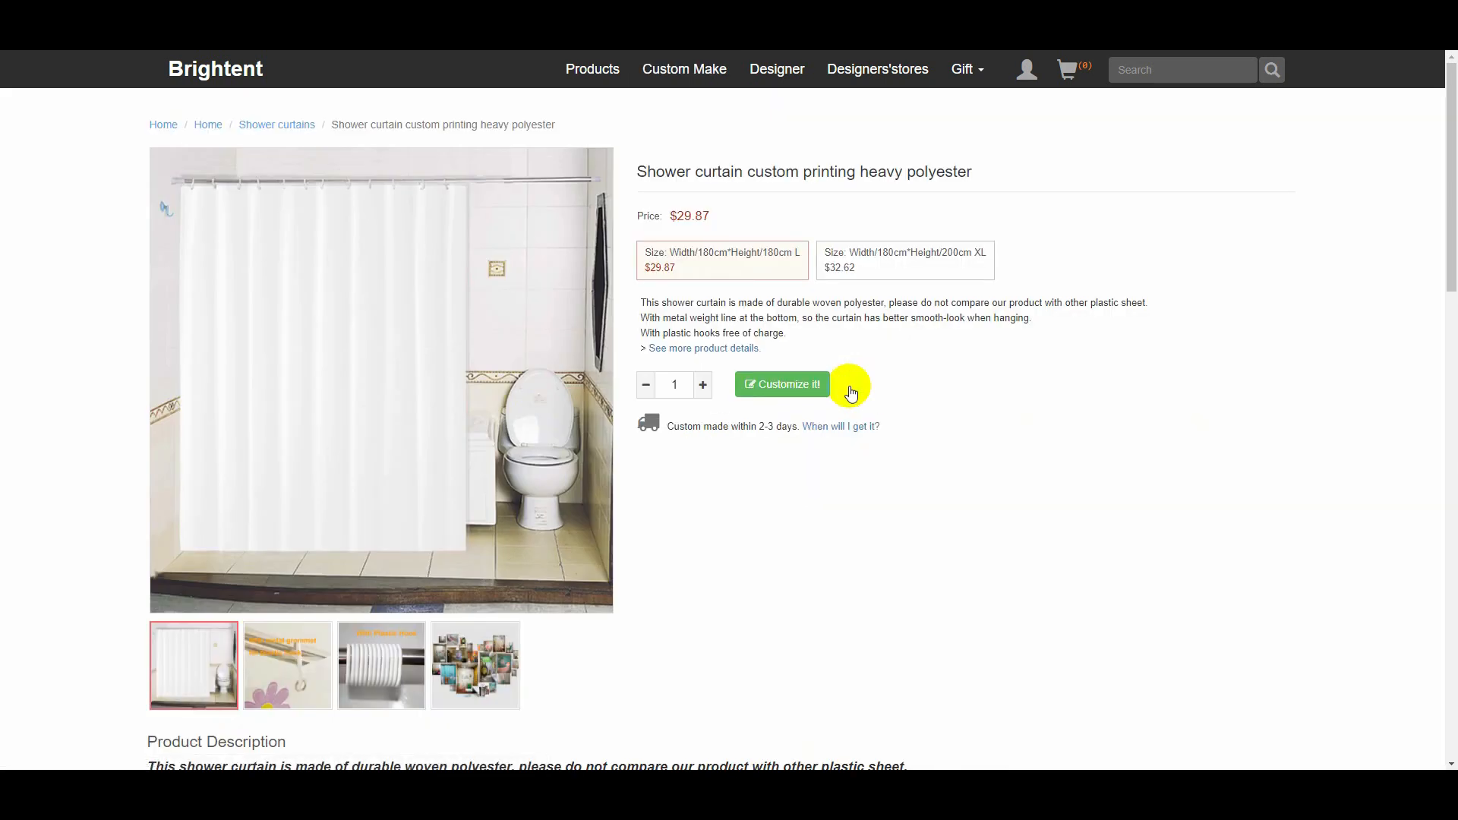
mouse_move(826, 332)
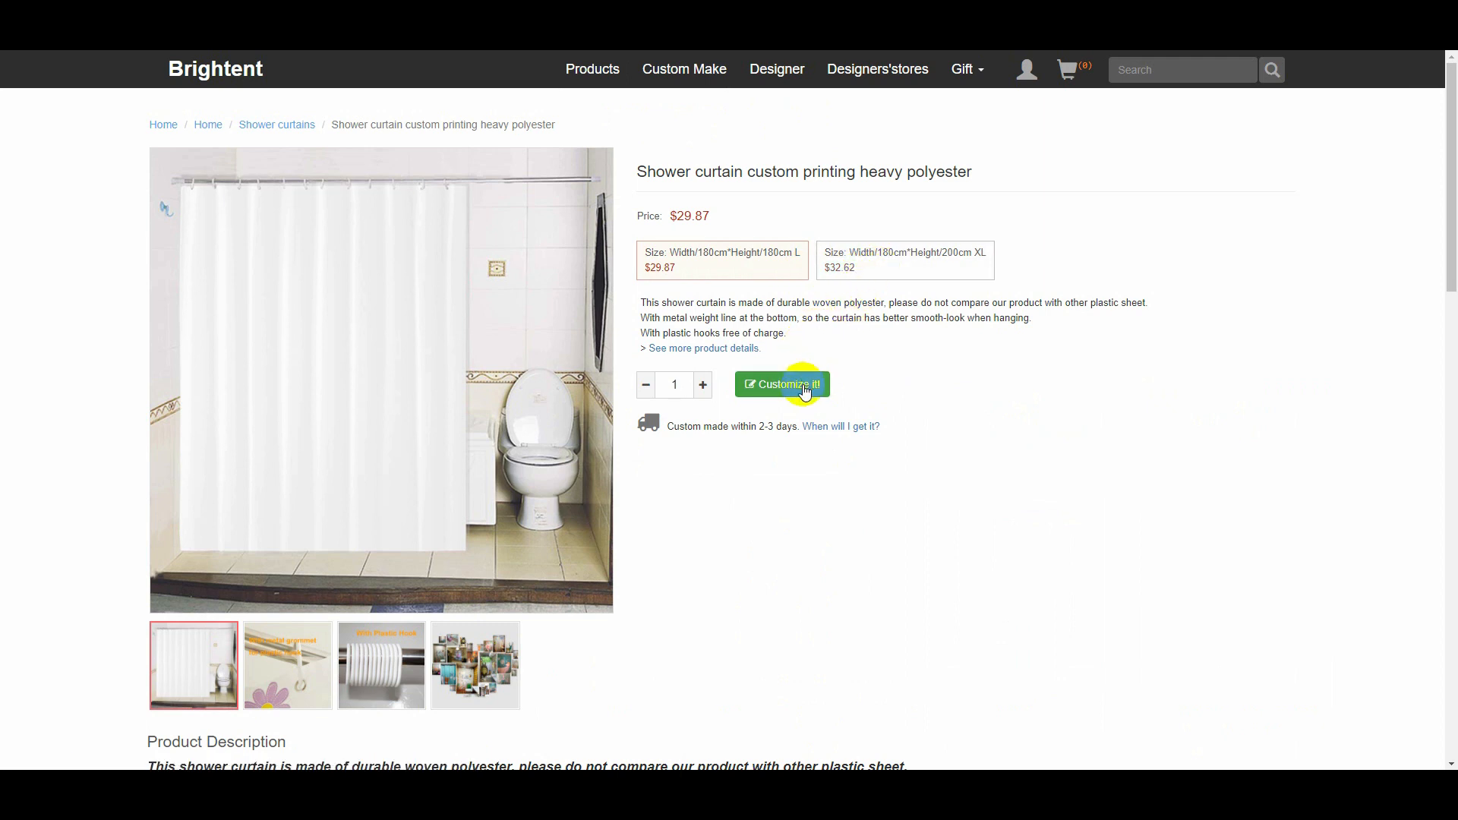
- Launch 'Customize it!' for the shower curtain to show the 'Upload Your Design Here' preview
left_click(782, 384)
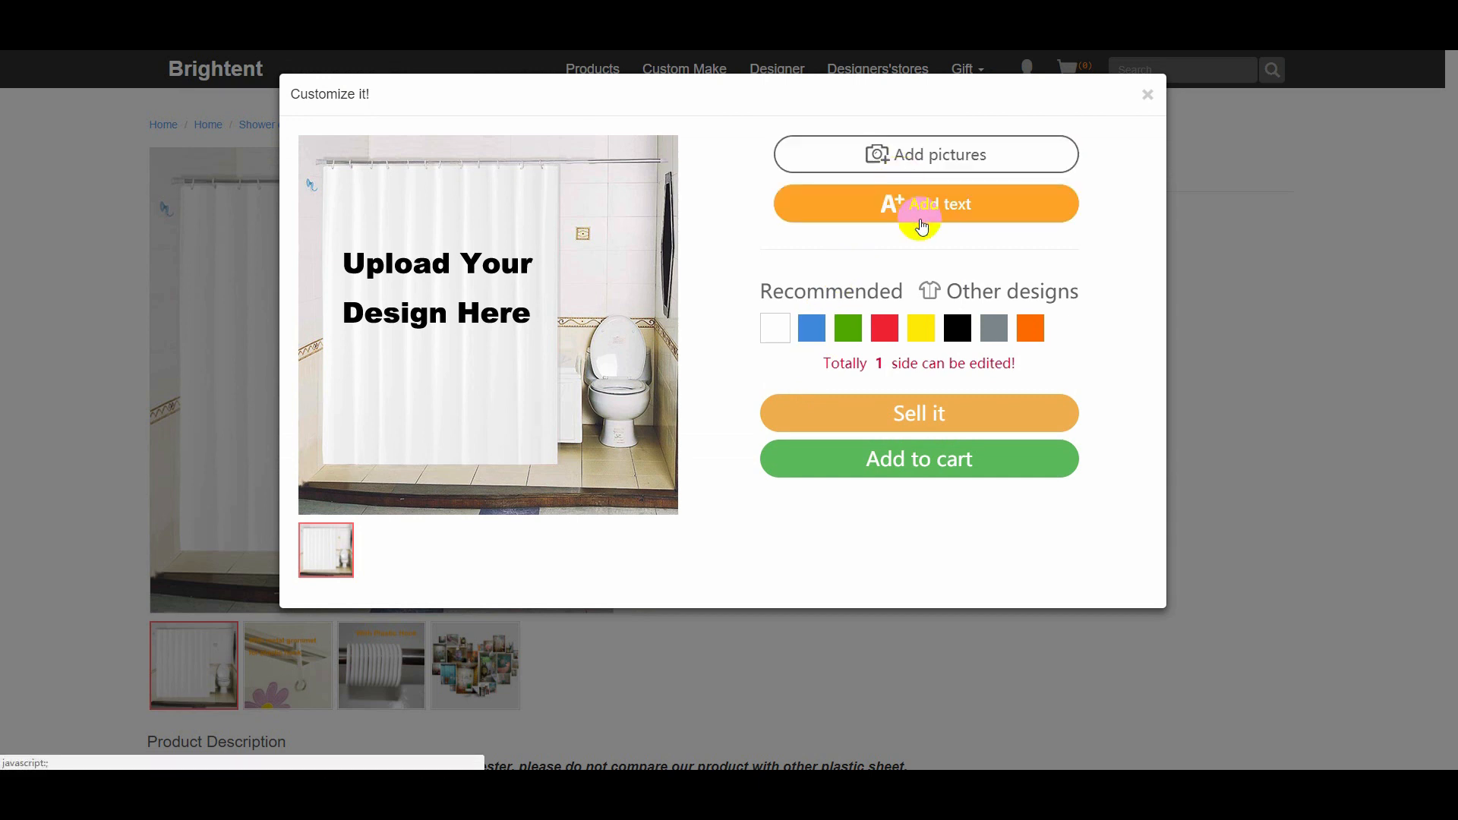
mouse_move(1010, 442)
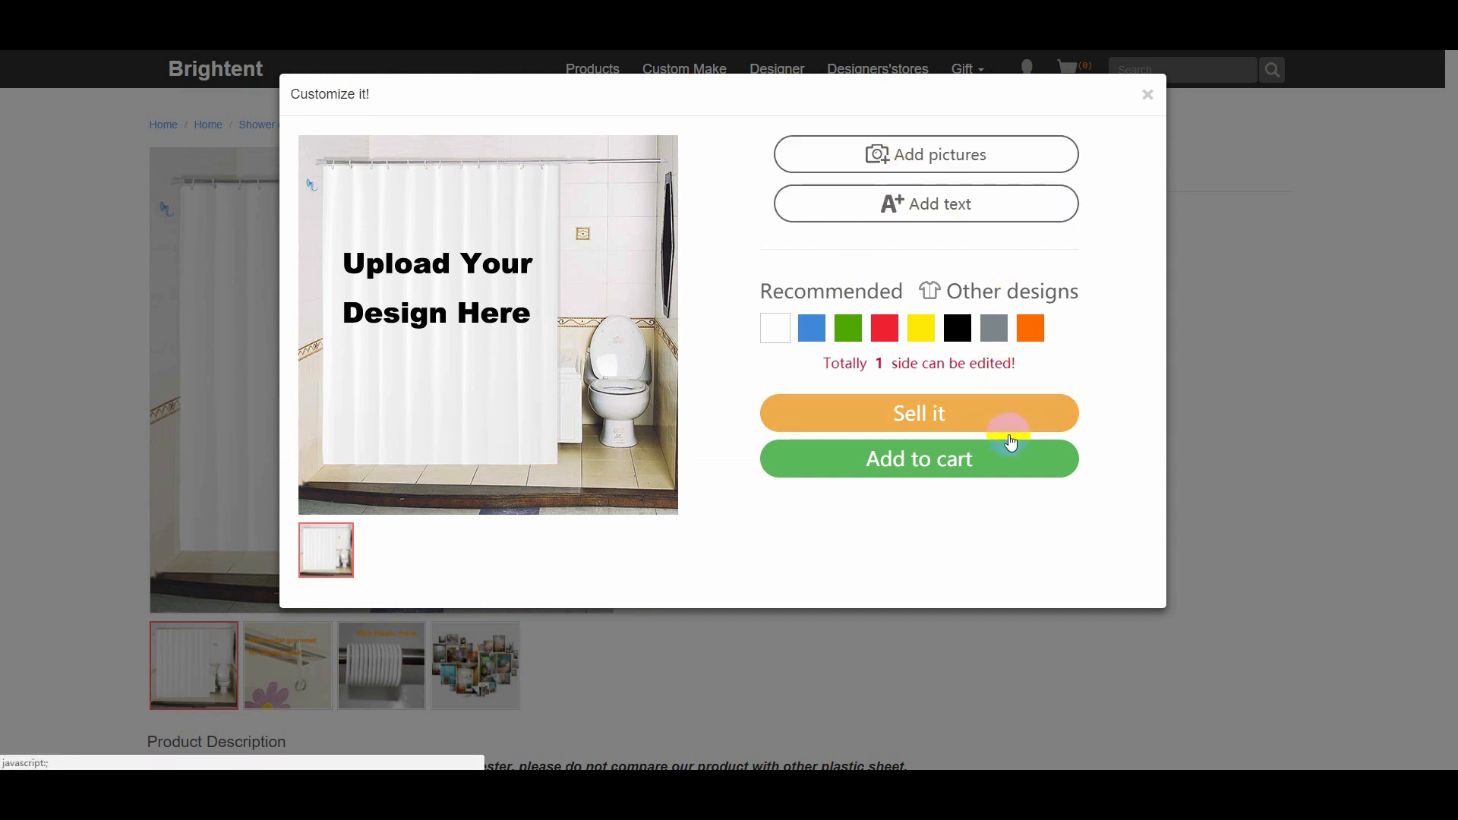
mouse_move(969, 424)
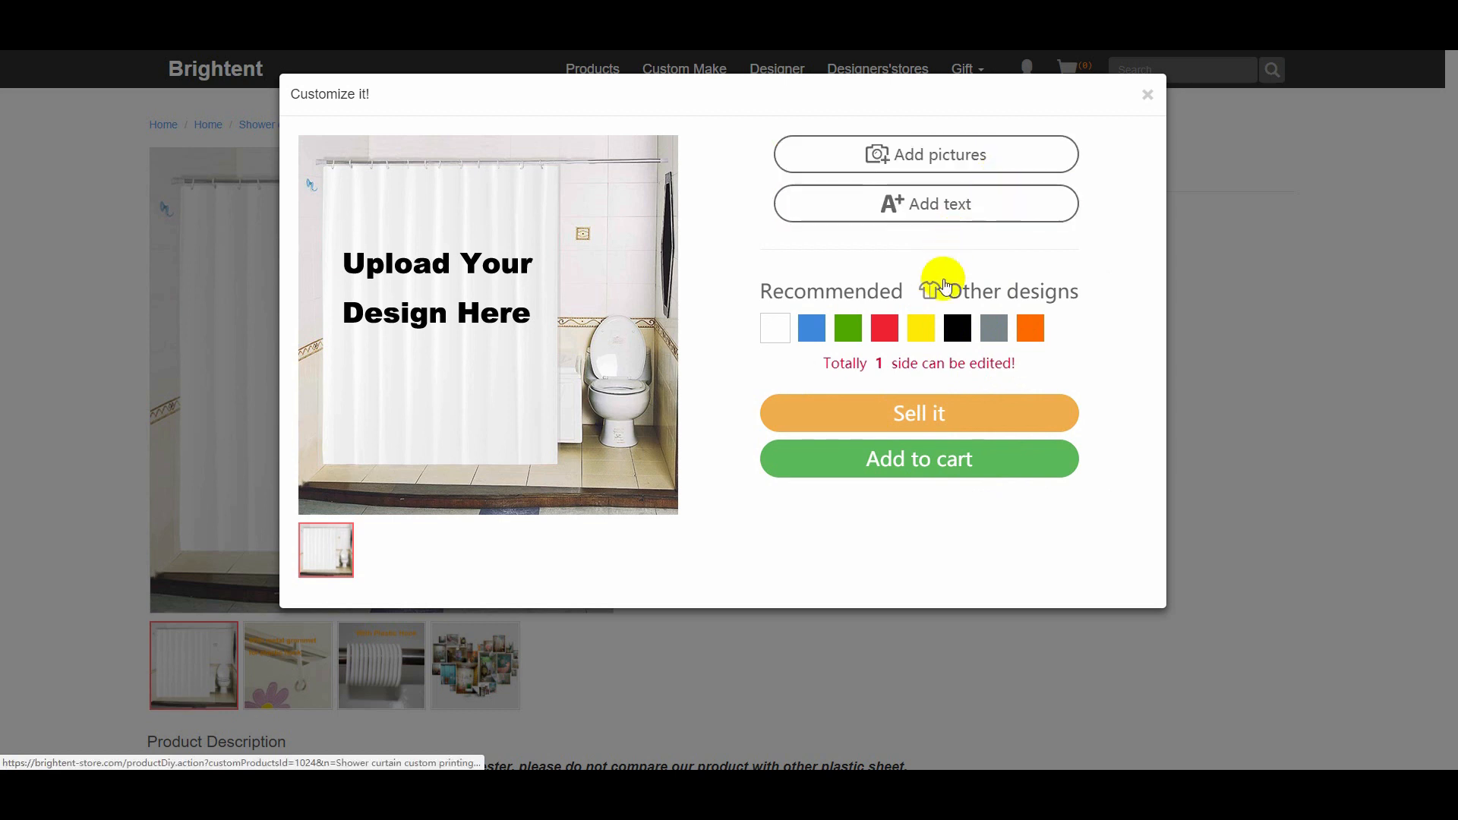
mouse_move(969, 372)
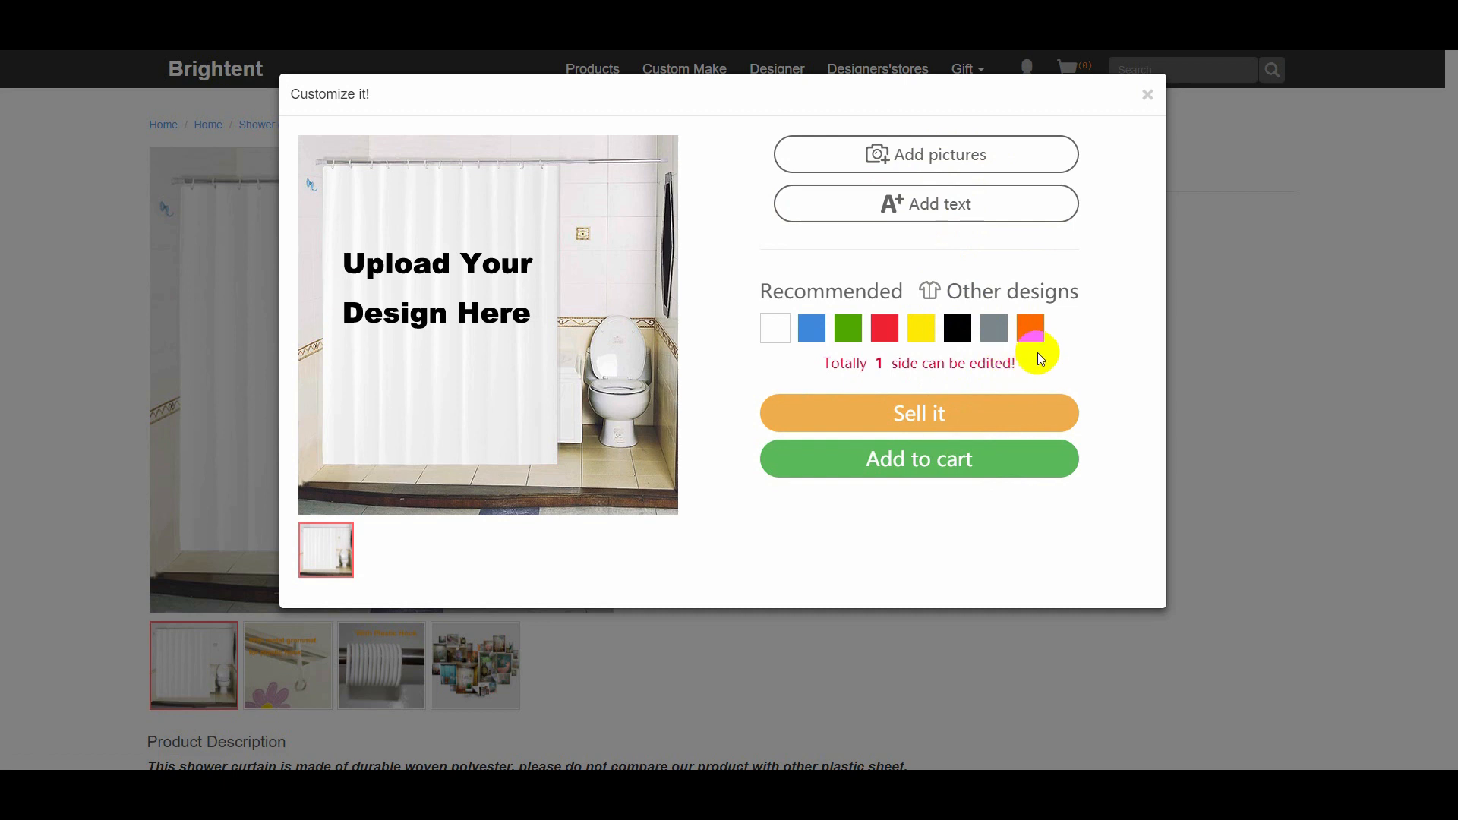
mouse_move(989, 363)
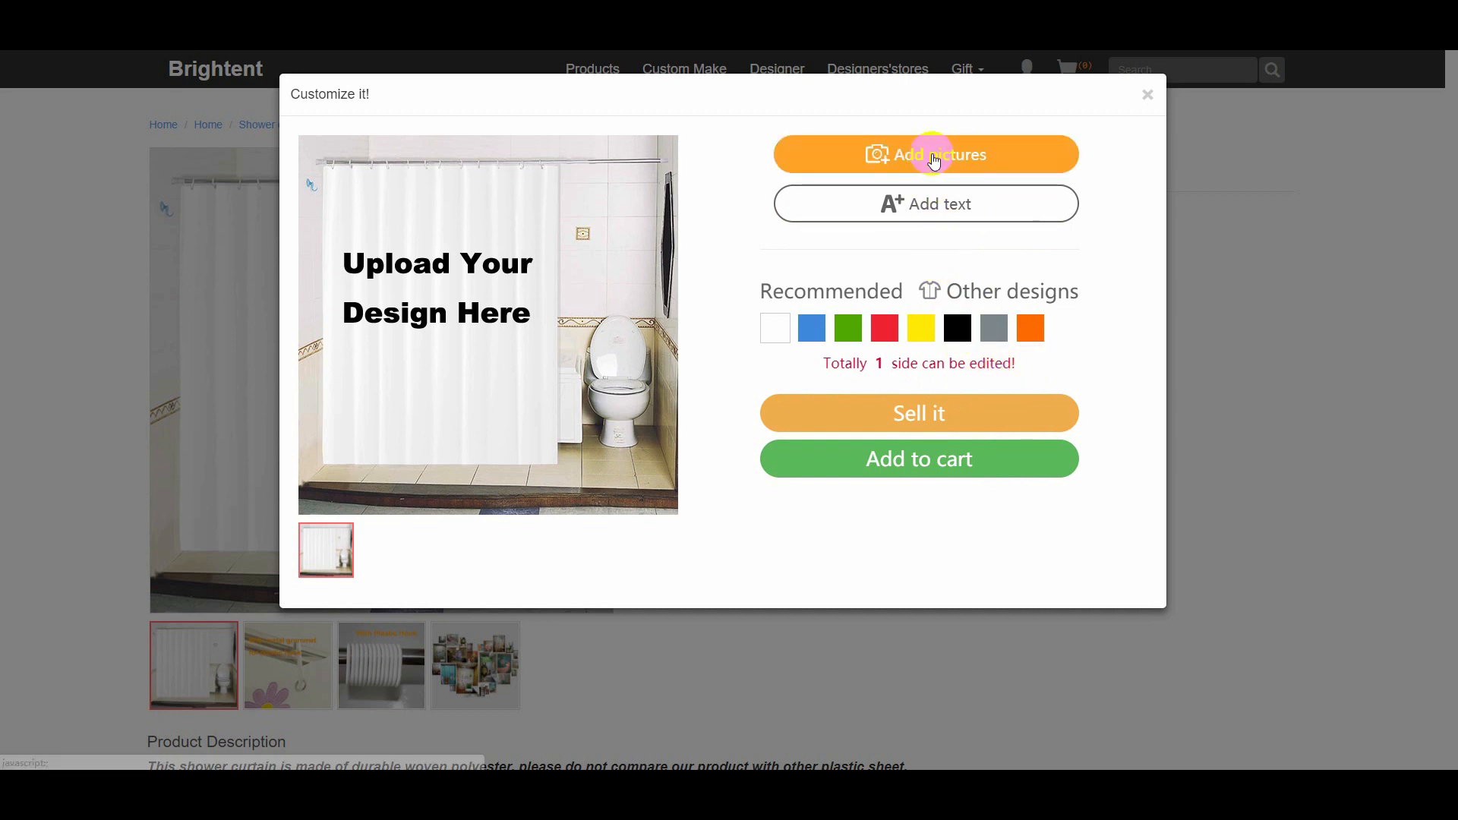
- Upload the red arrows PNG and apply it as the shower curtain design
left_click(925, 154)
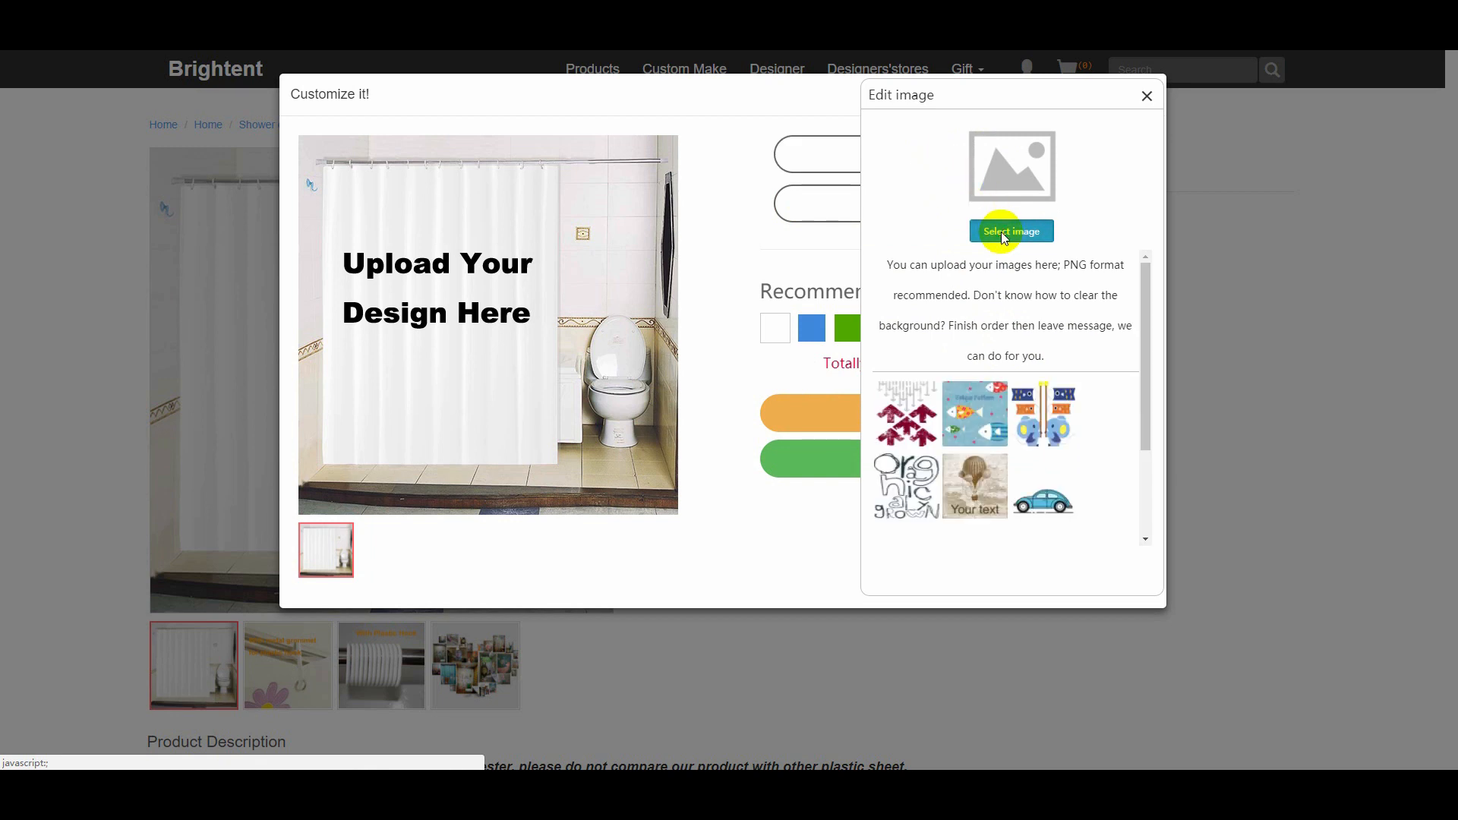
left_click(1011, 231)
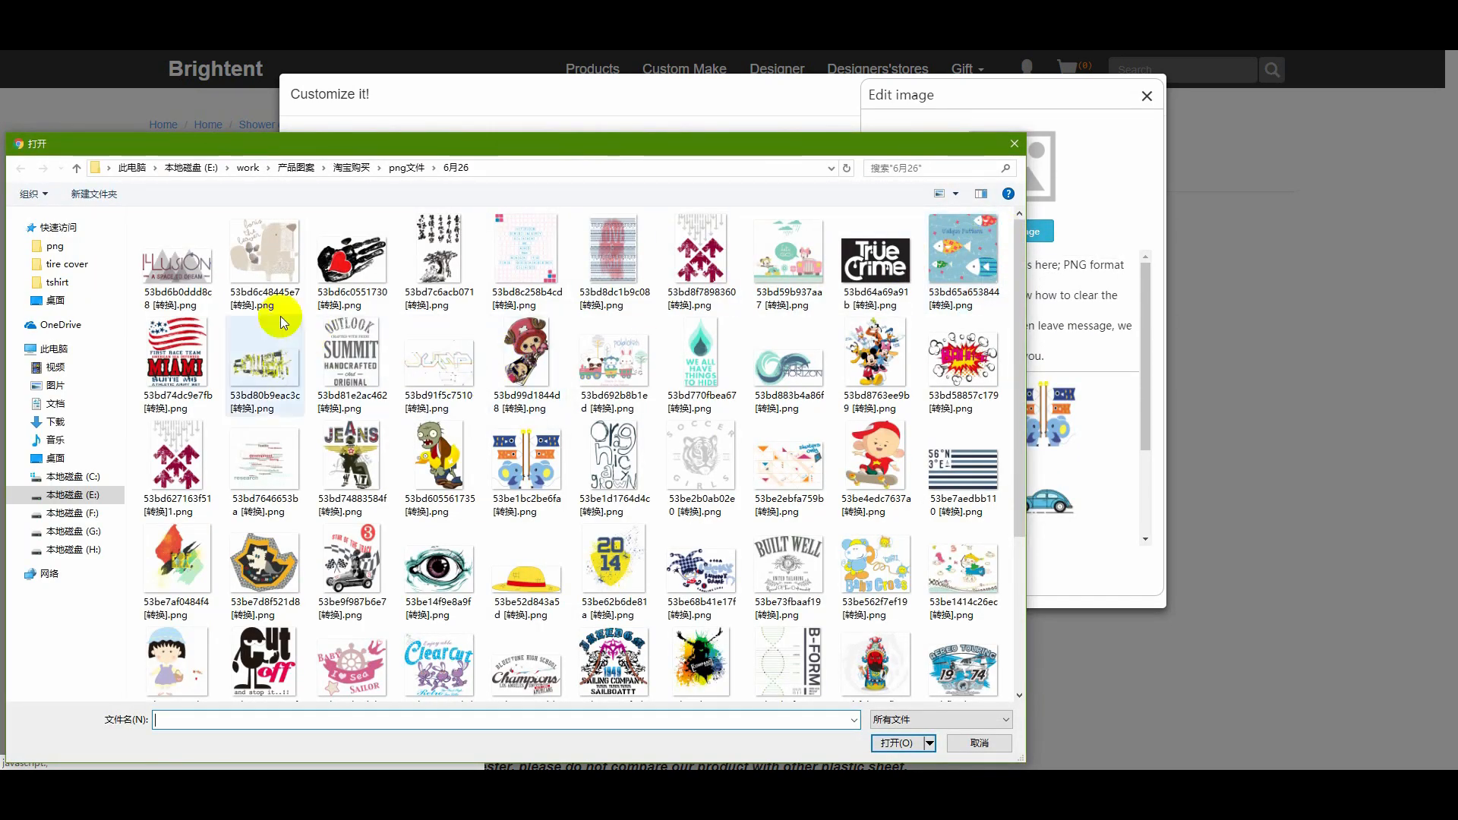
left_click(176, 456)
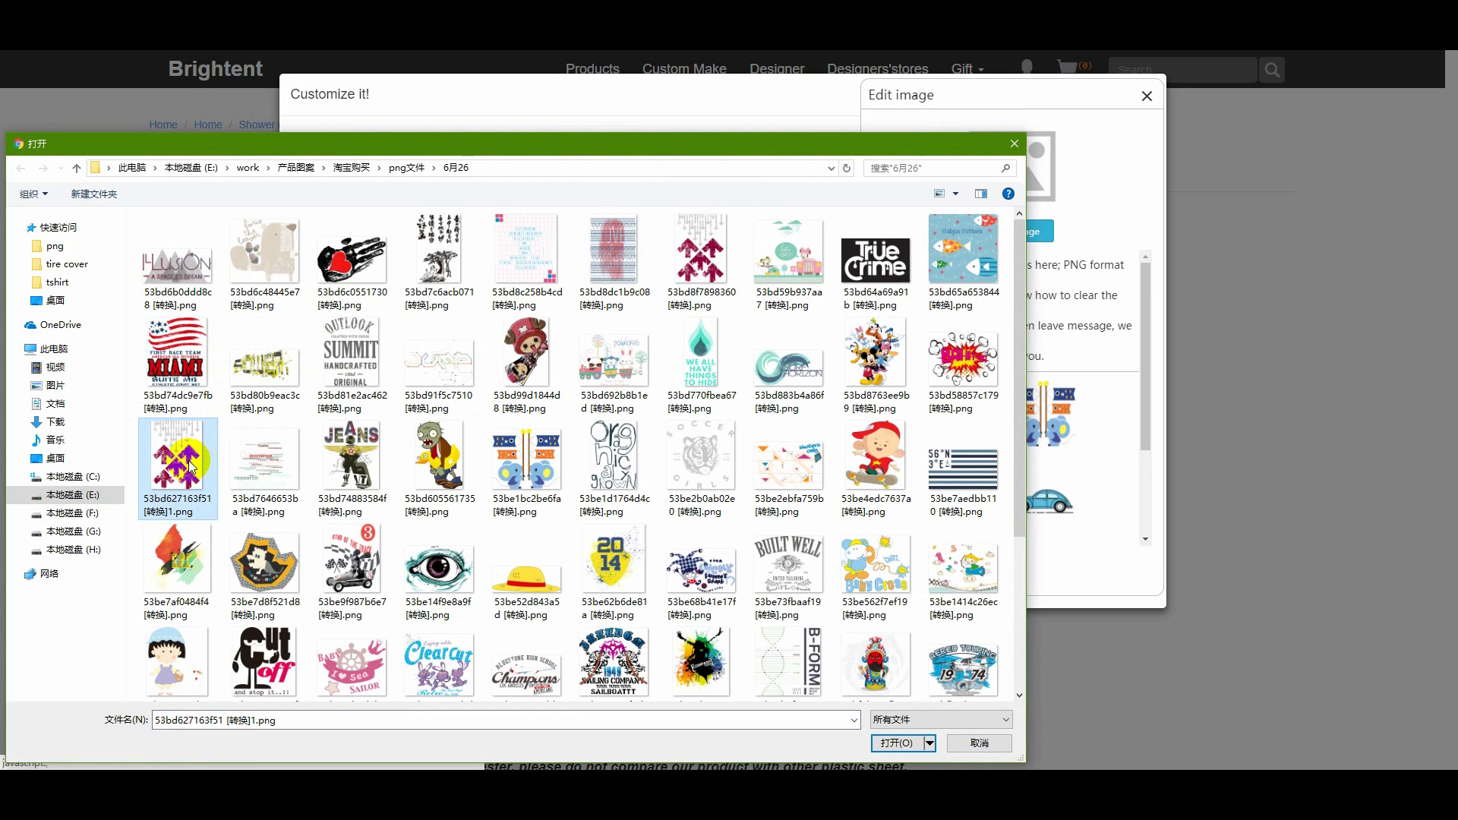
left_click(898, 743)
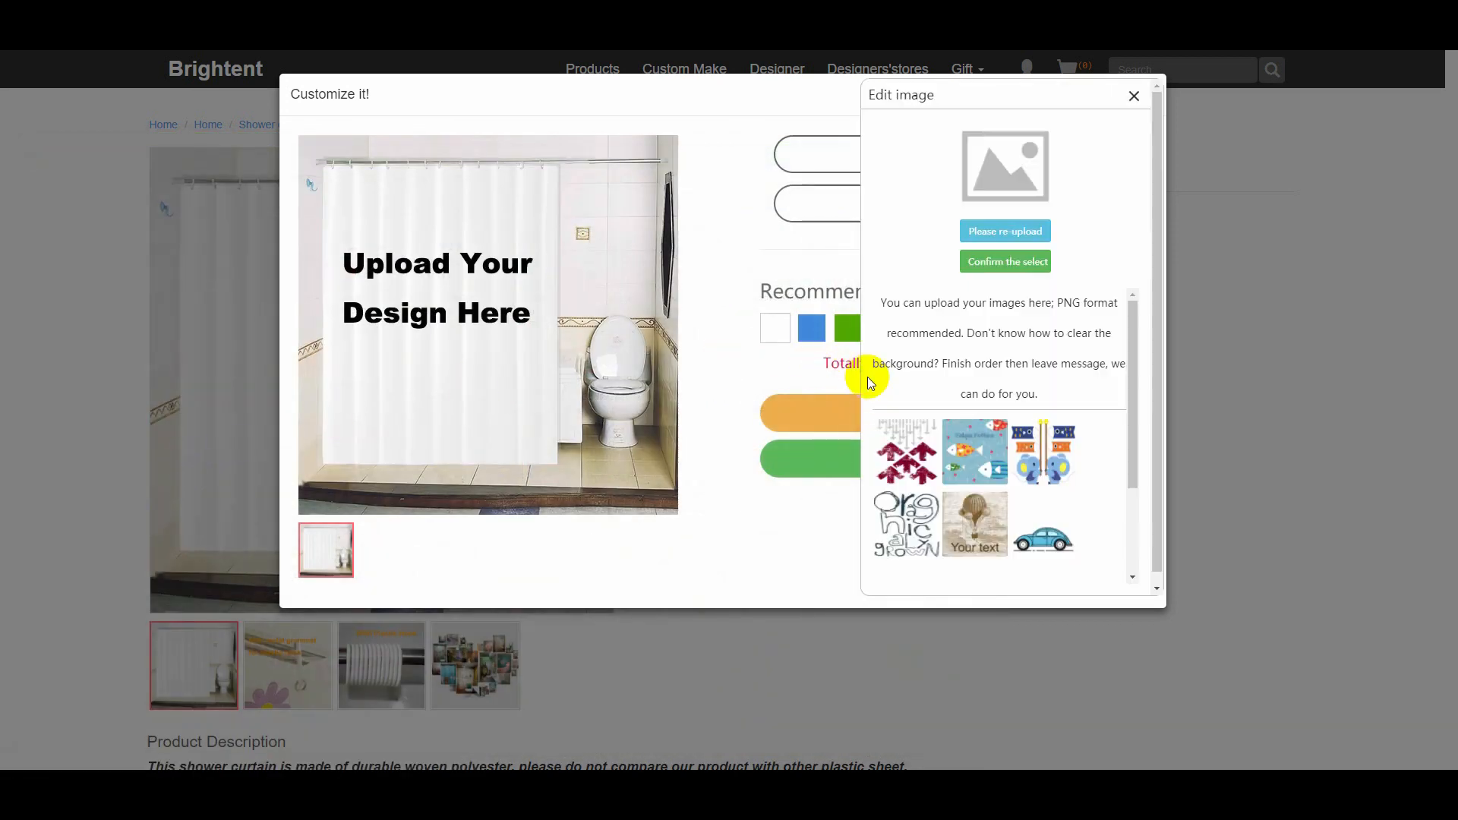
left_click(905, 453)
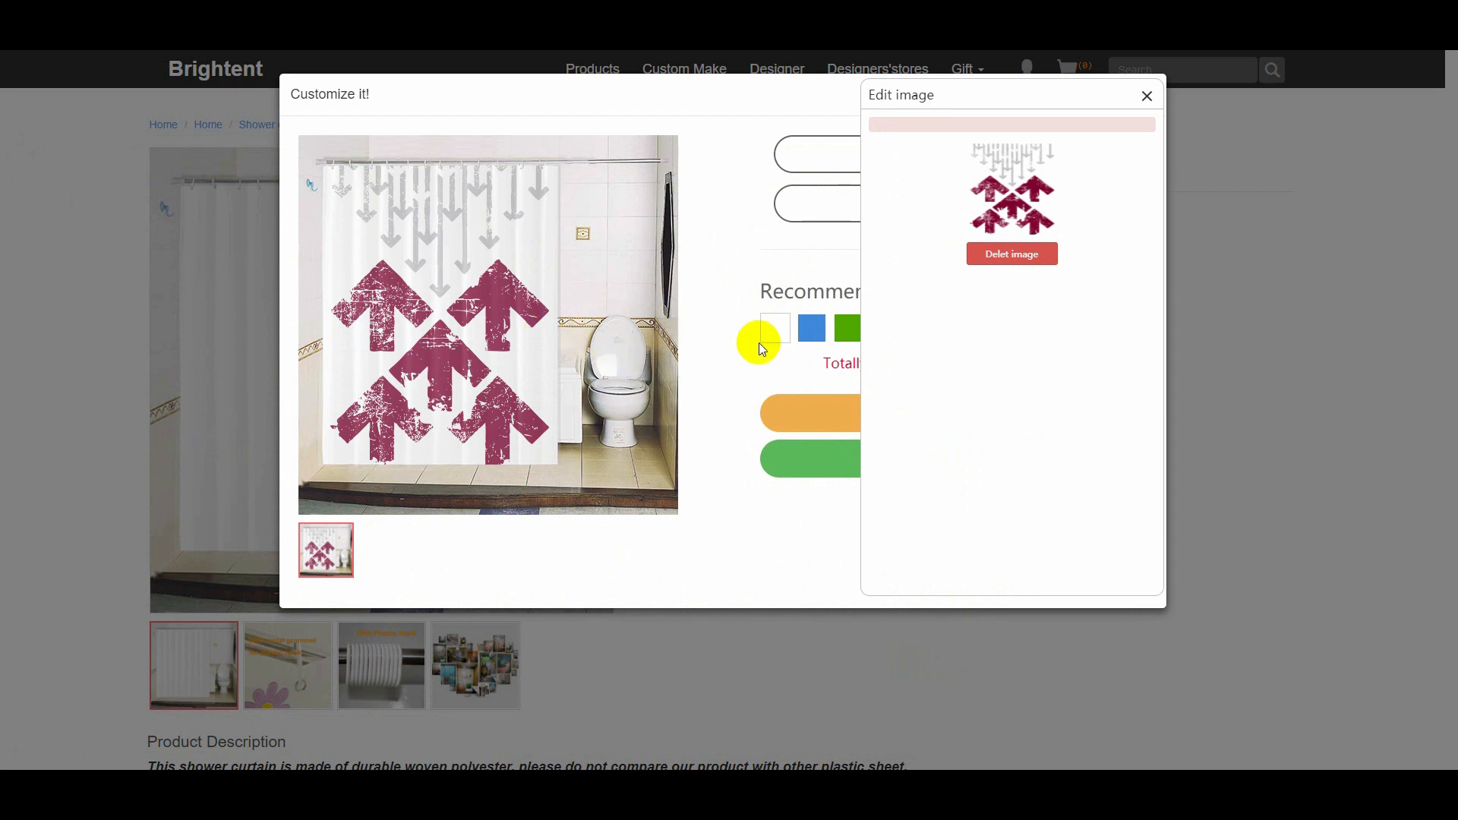
left_click(1147, 95)
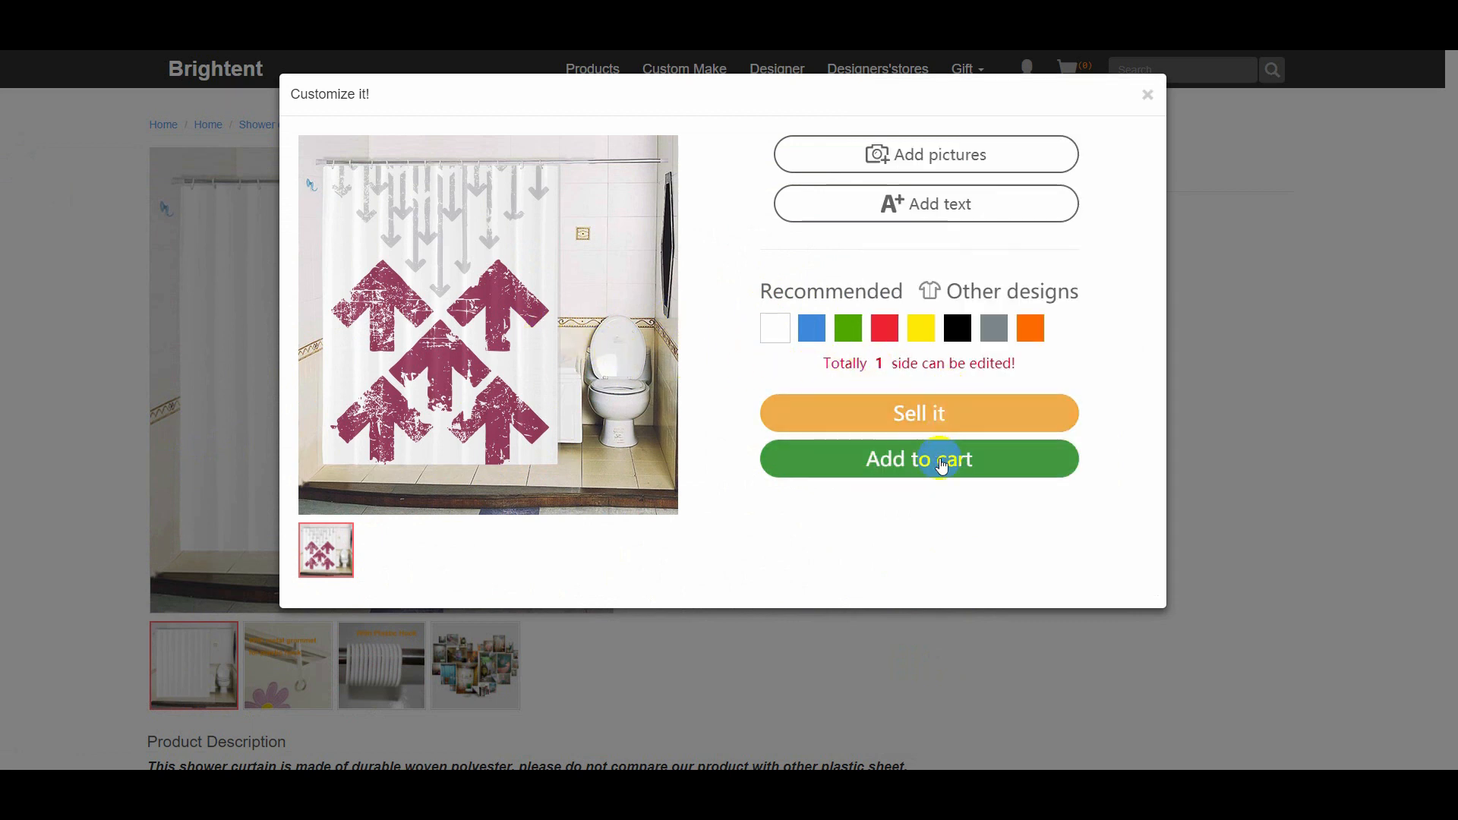
- Add one size L (180cm x 180cm) customized curtain to the cart
left_click(918, 459)
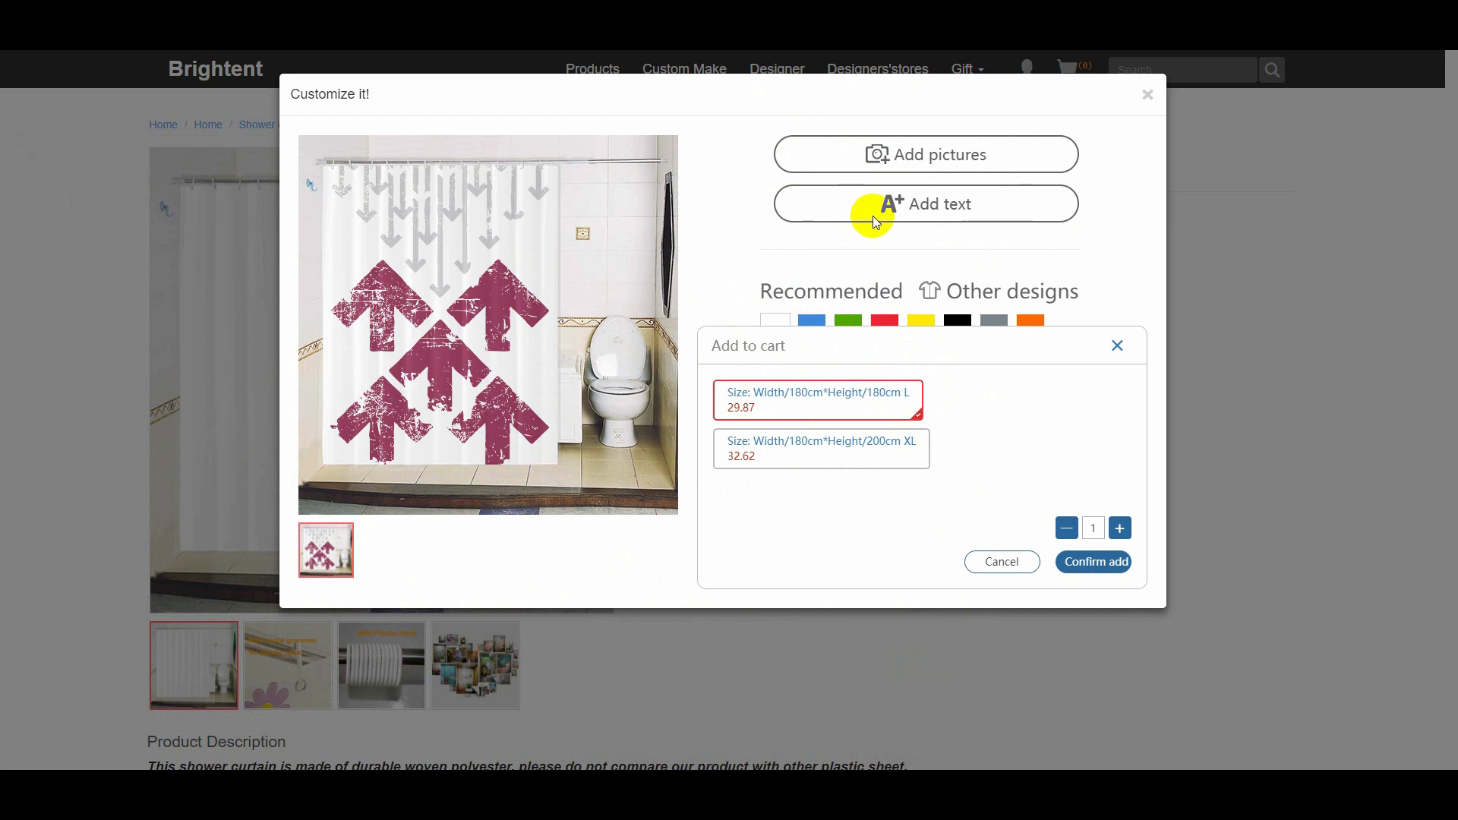
mouse_move(958, 481)
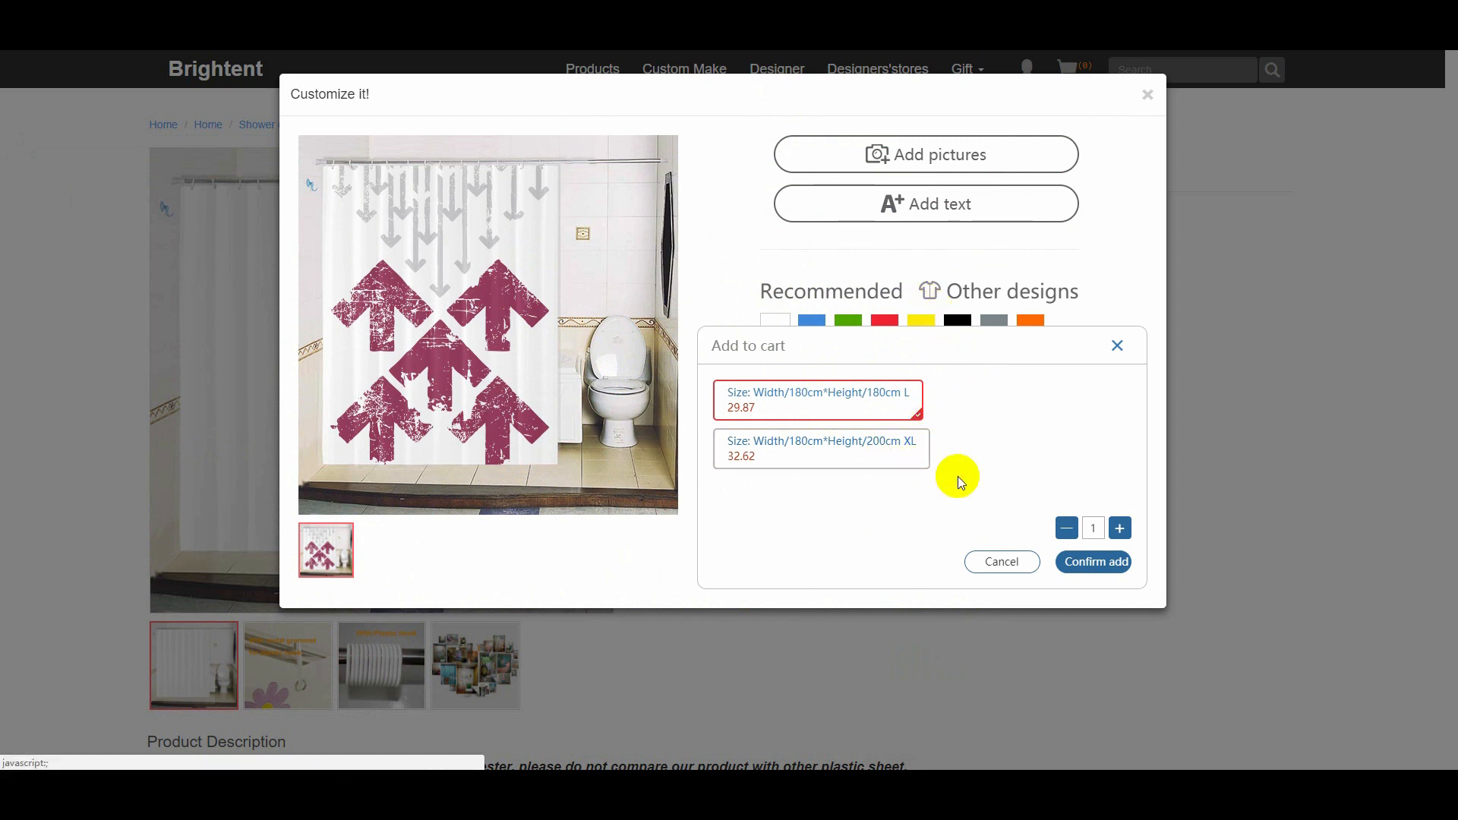
left_click(1094, 562)
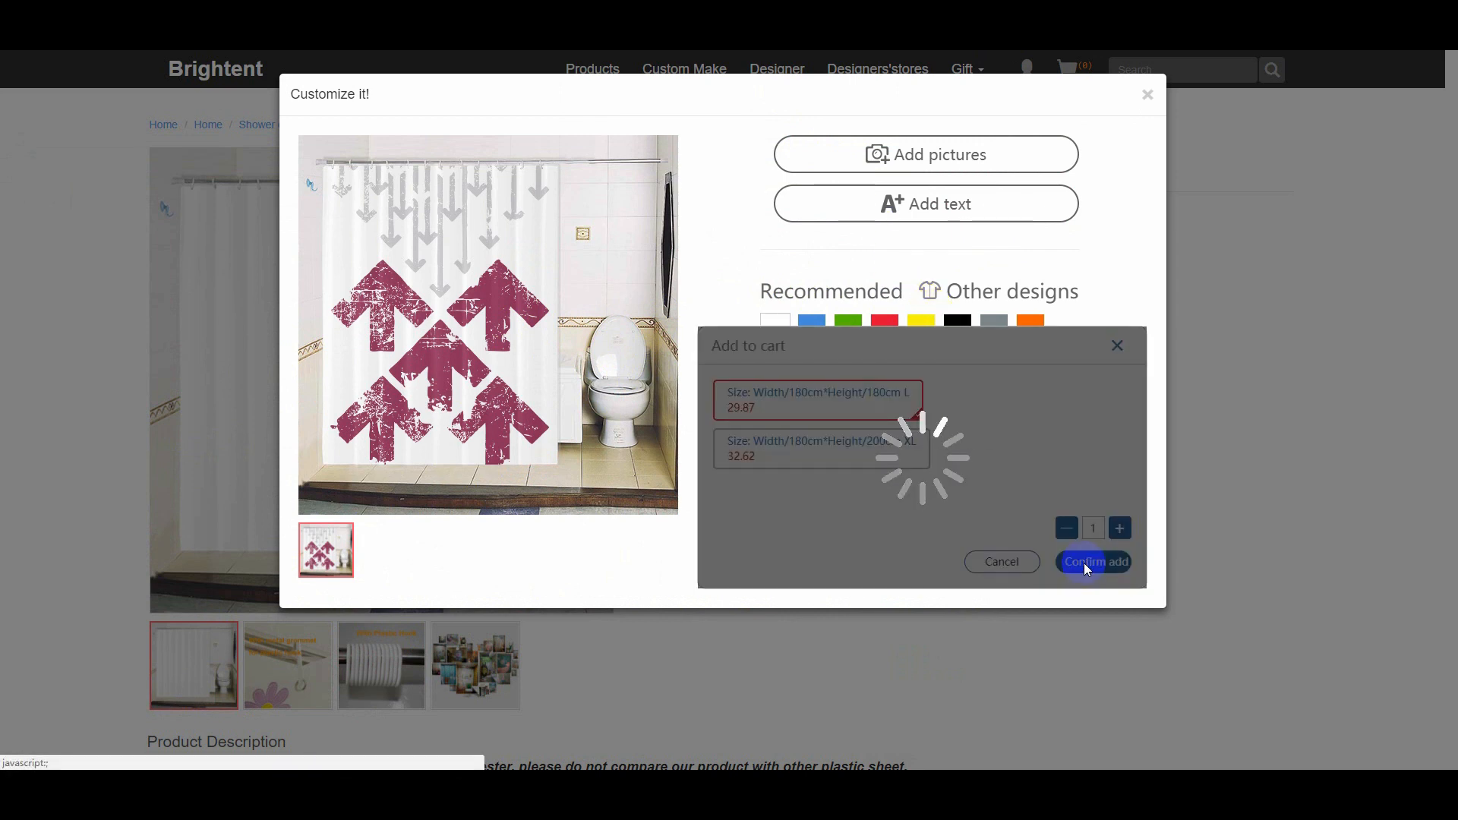
left_click(1093, 563)
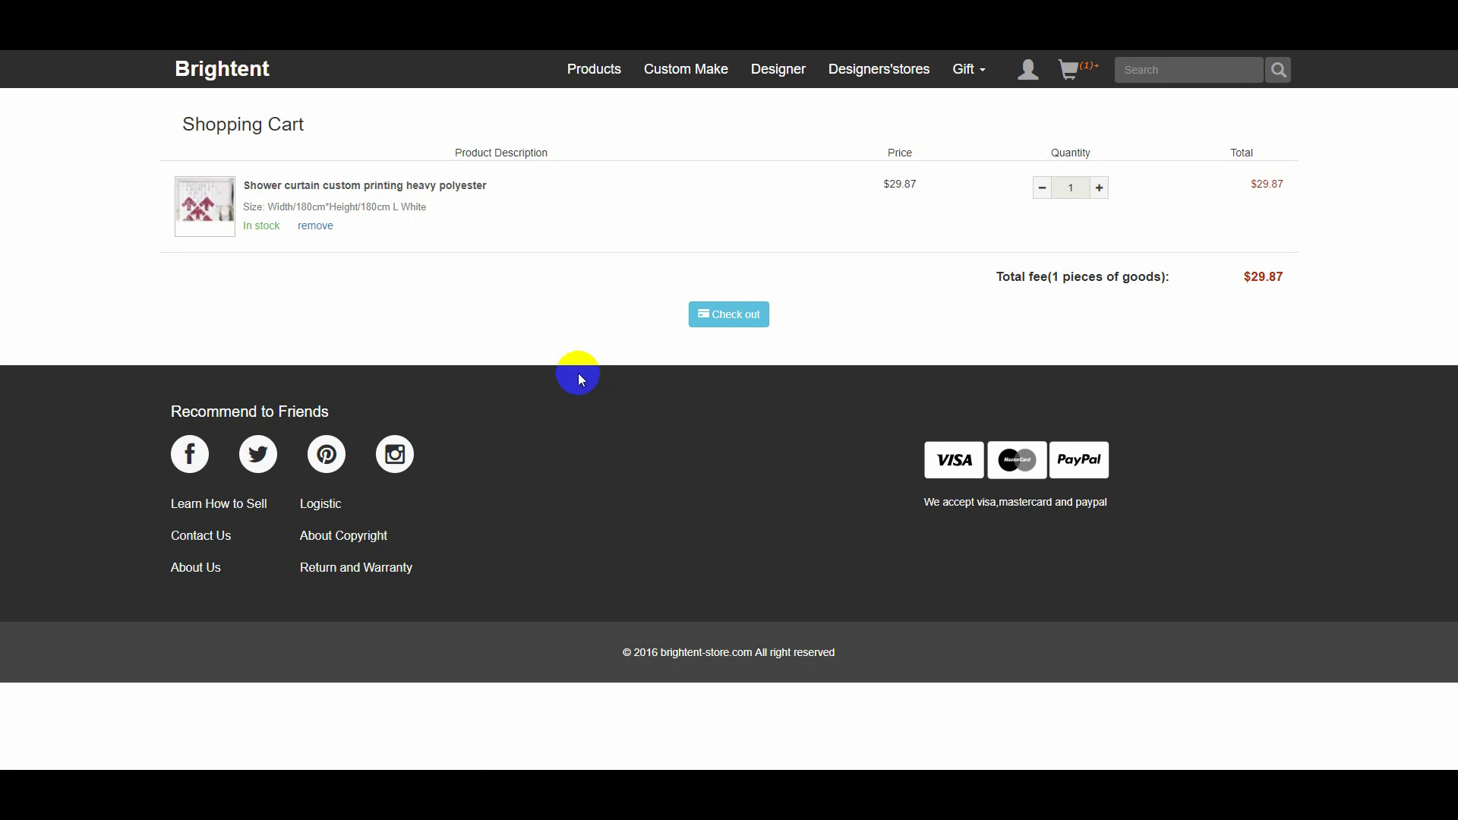
mouse_move(730, 314)
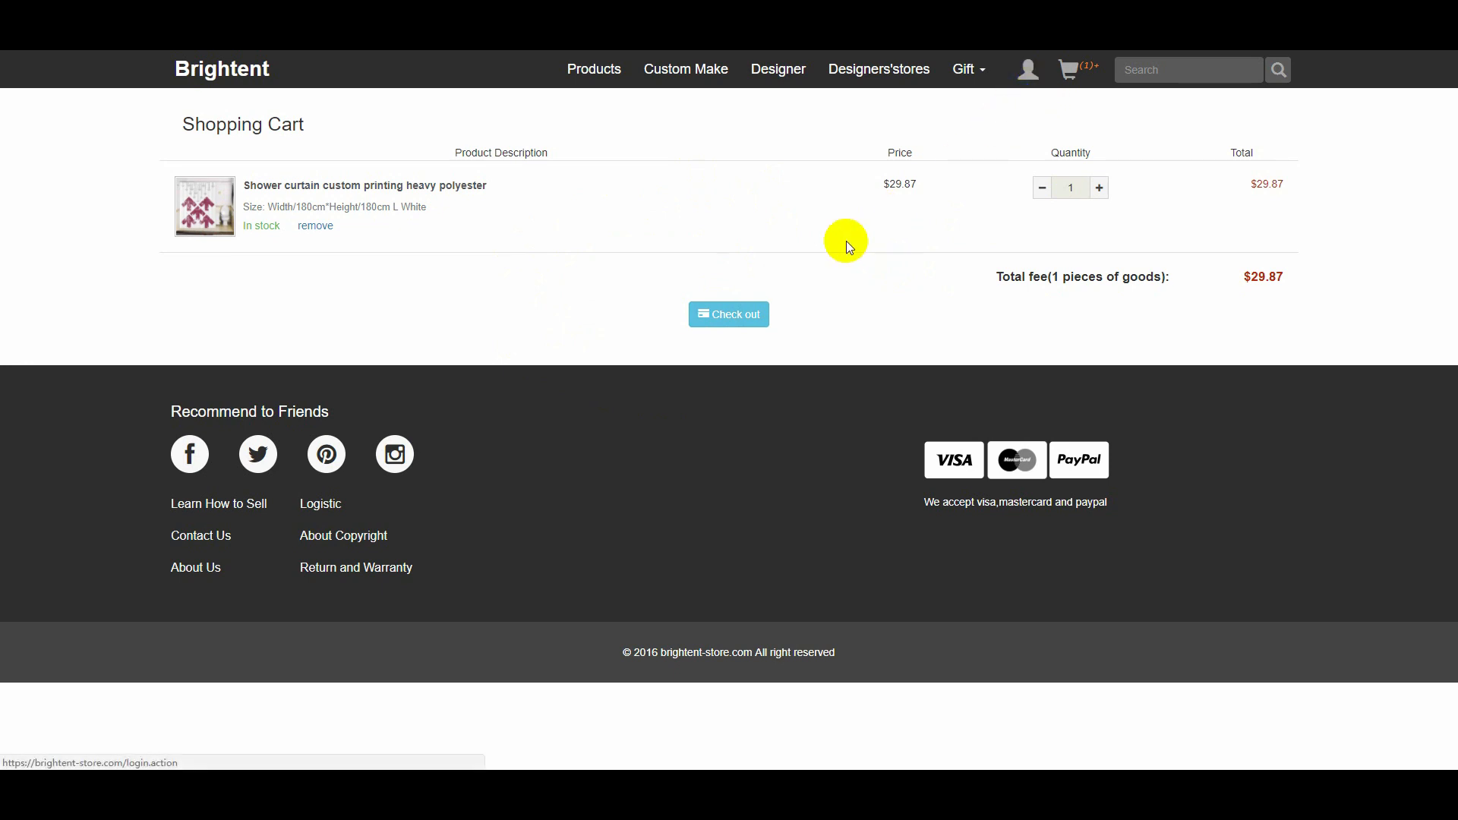
- Proceed from the Shopping Cart to checkout with the $29.87 order total
left_click(728, 313)
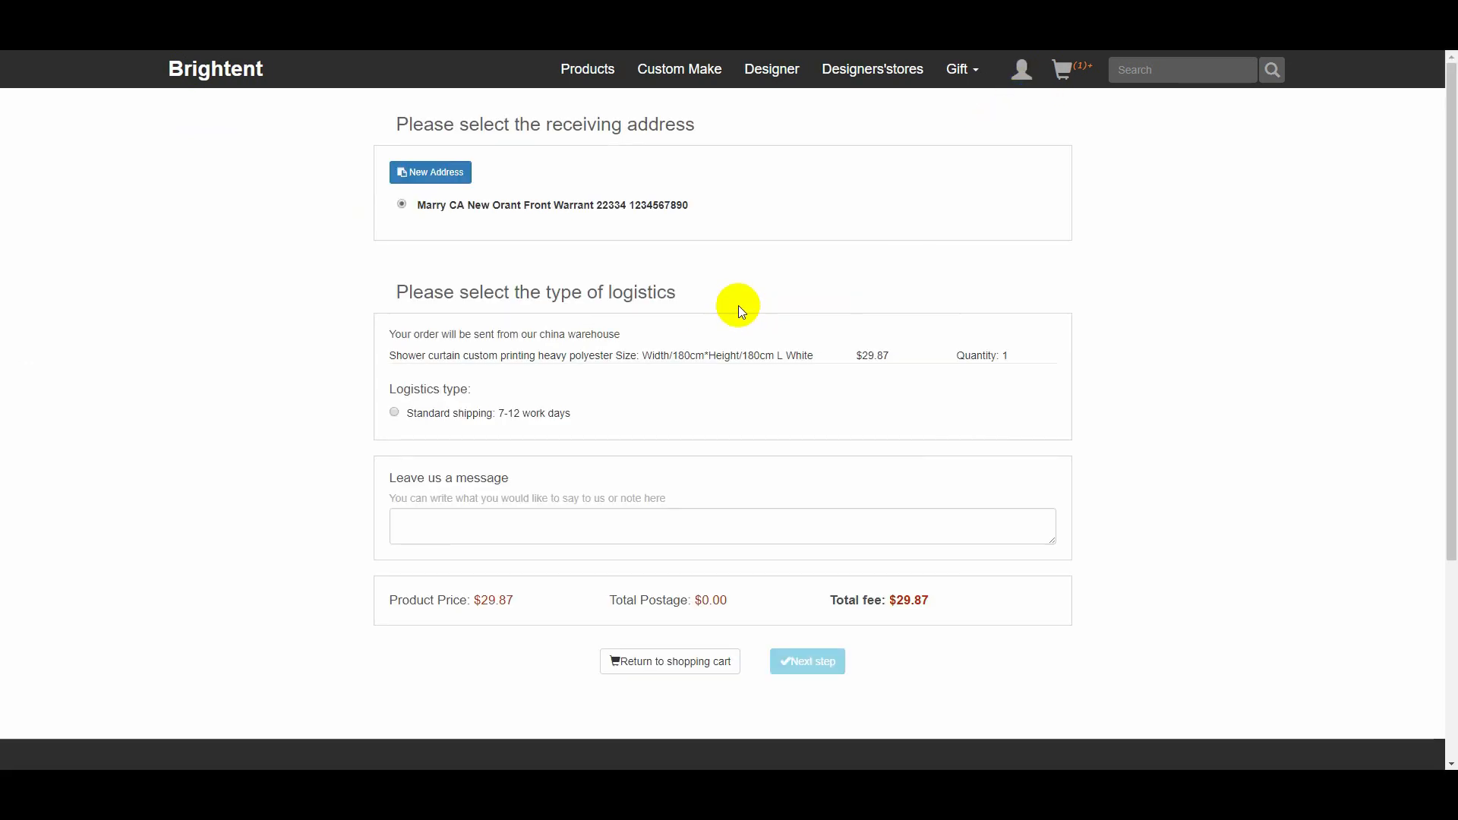
mouse_move(519, 249)
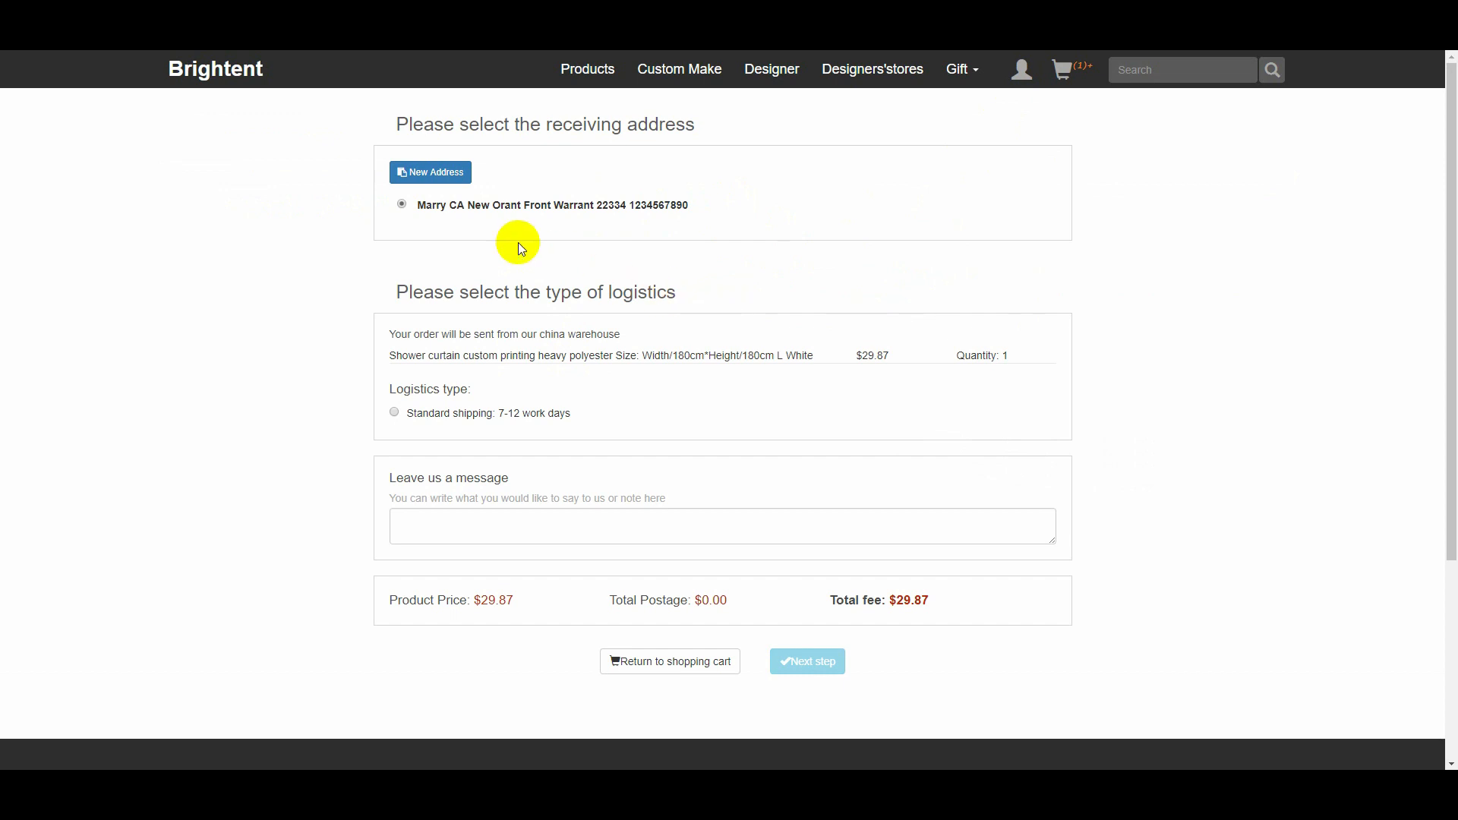
- Dismiss the new address form and select 'Standard shipping: 7-12 work days' for $46.69 total
left_click(430, 172)
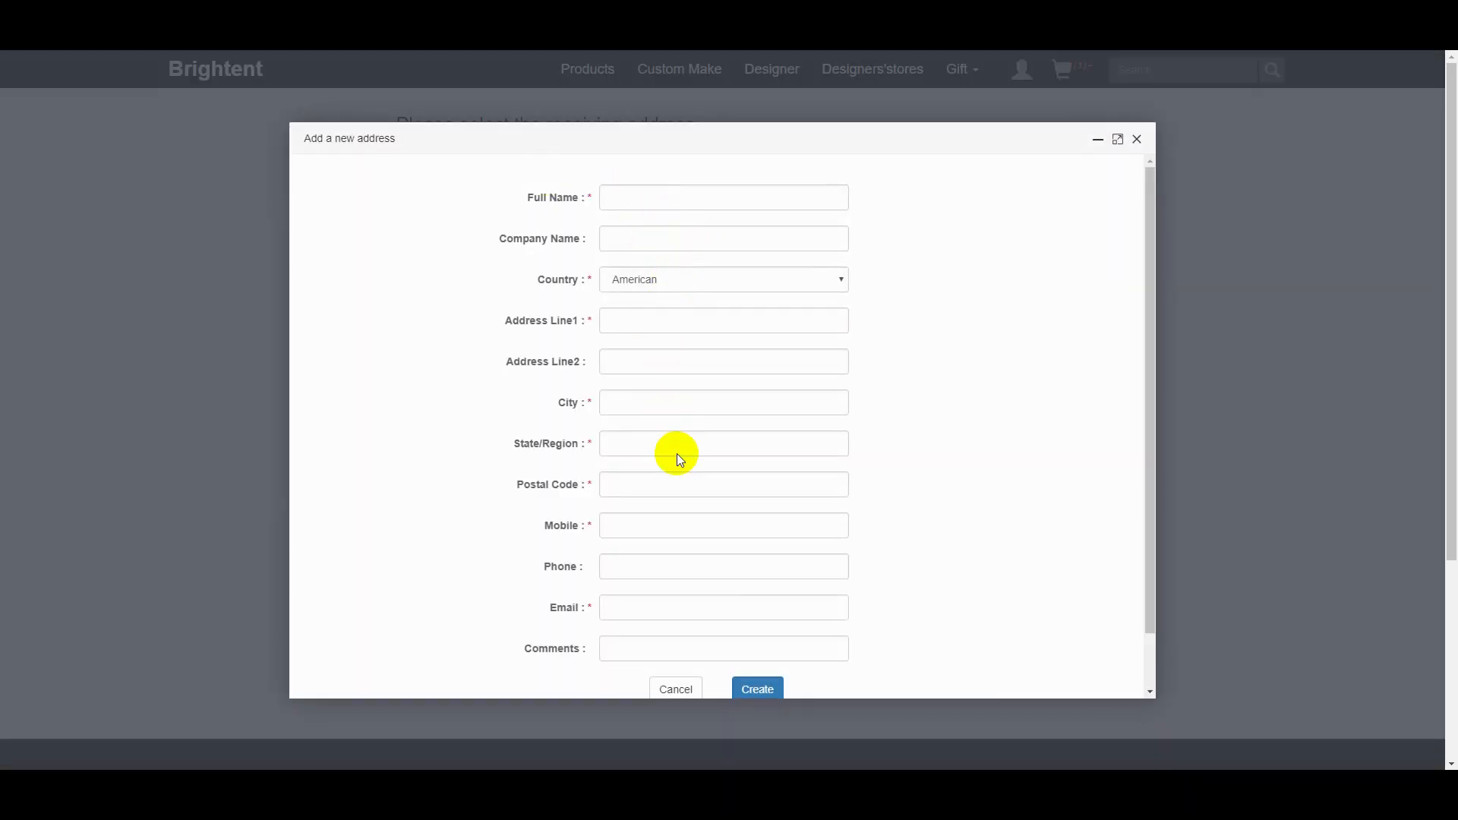
left_click(1136, 138)
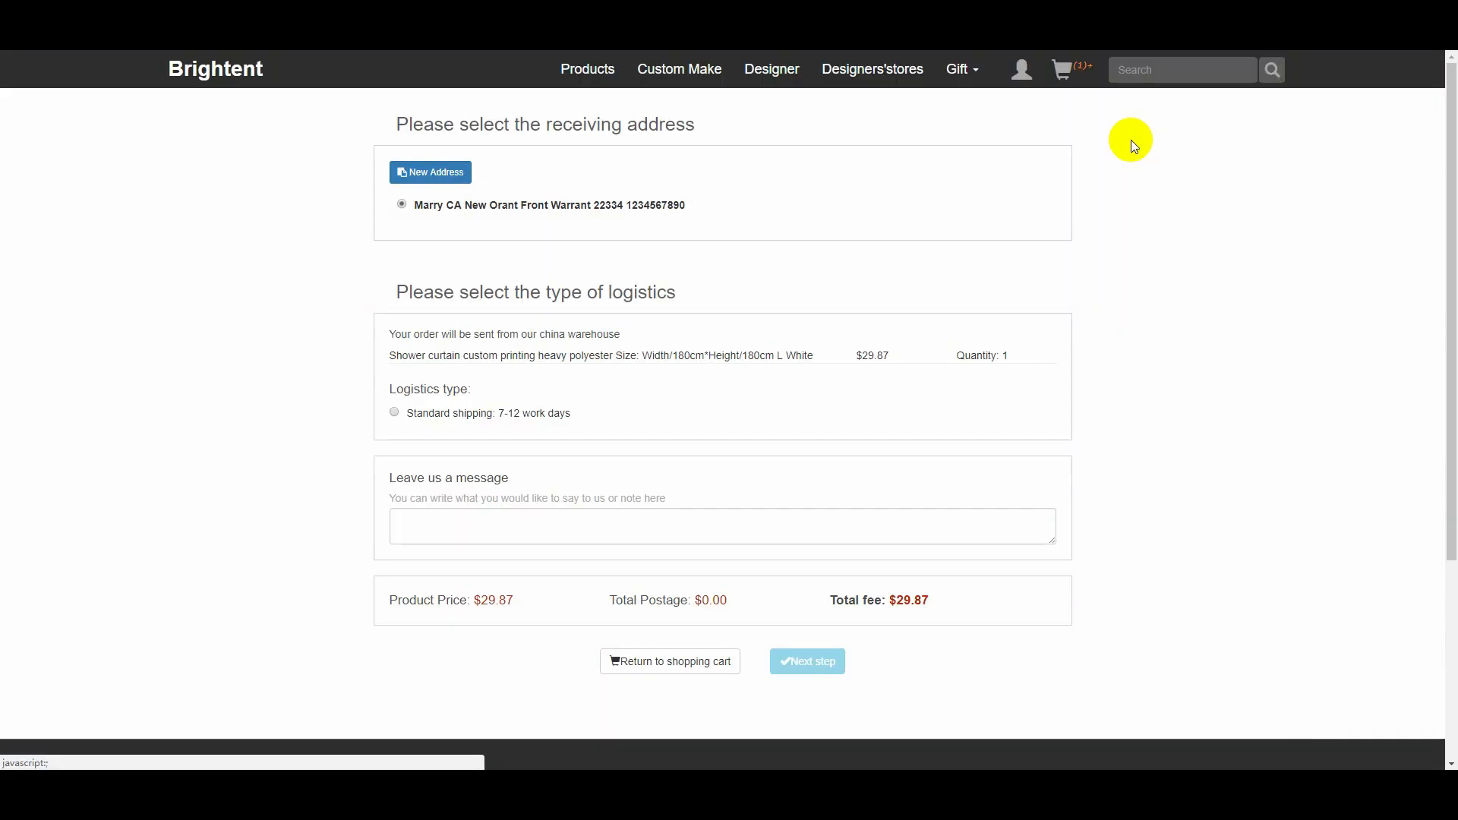
left_click(394, 412)
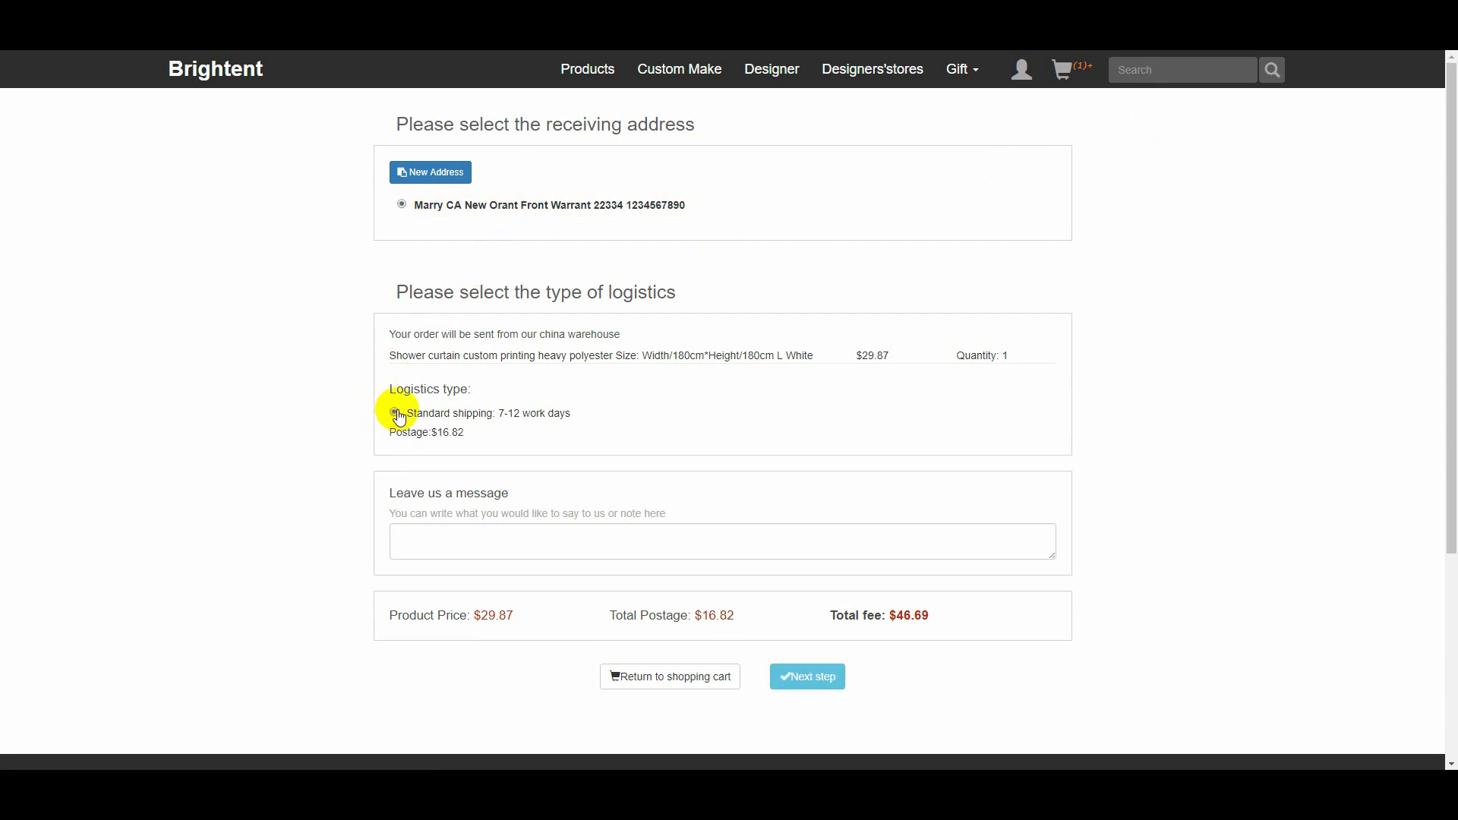
mouse_move(471, 512)
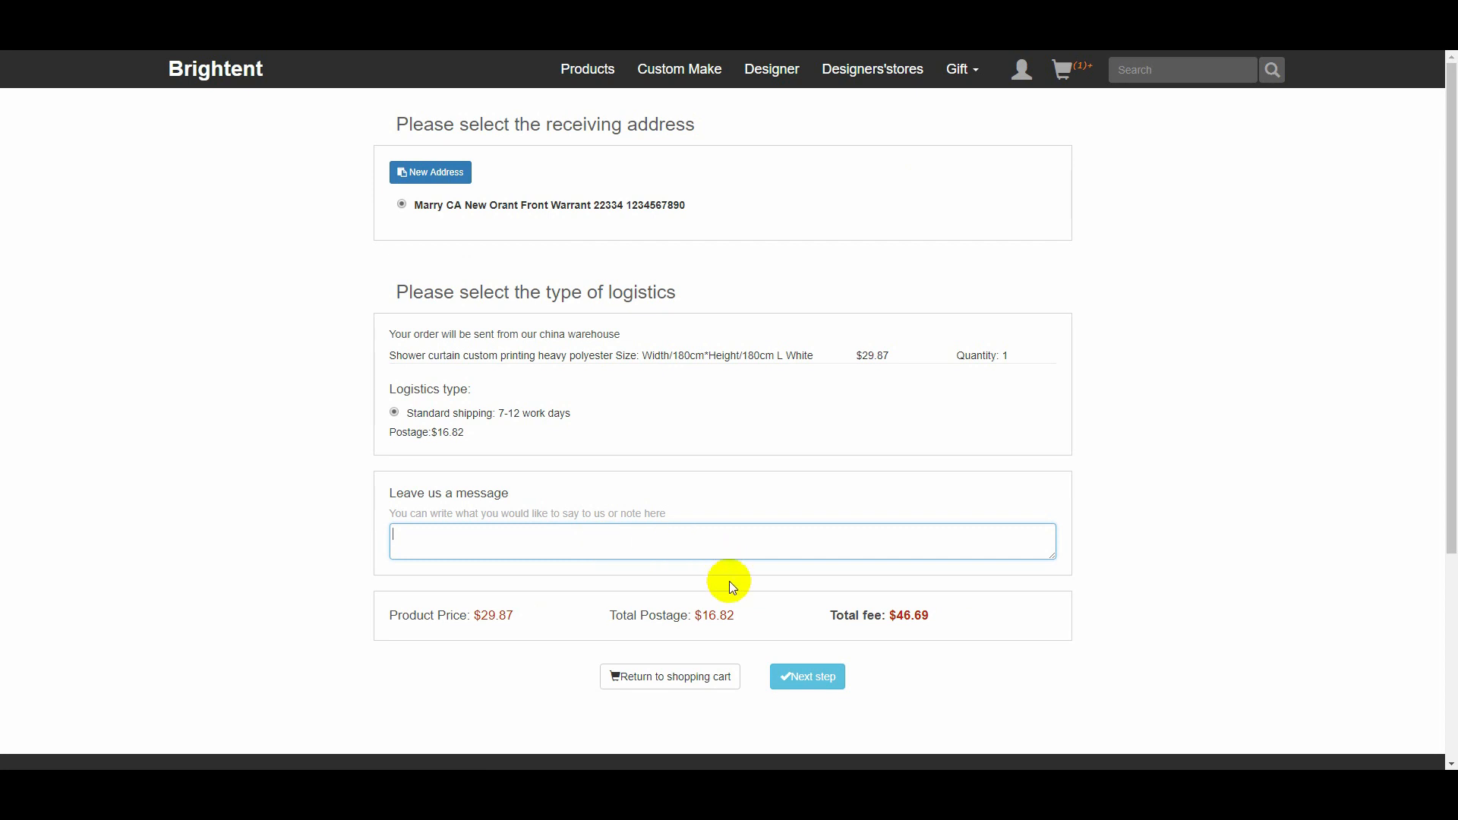
mouse_move(900, 648)
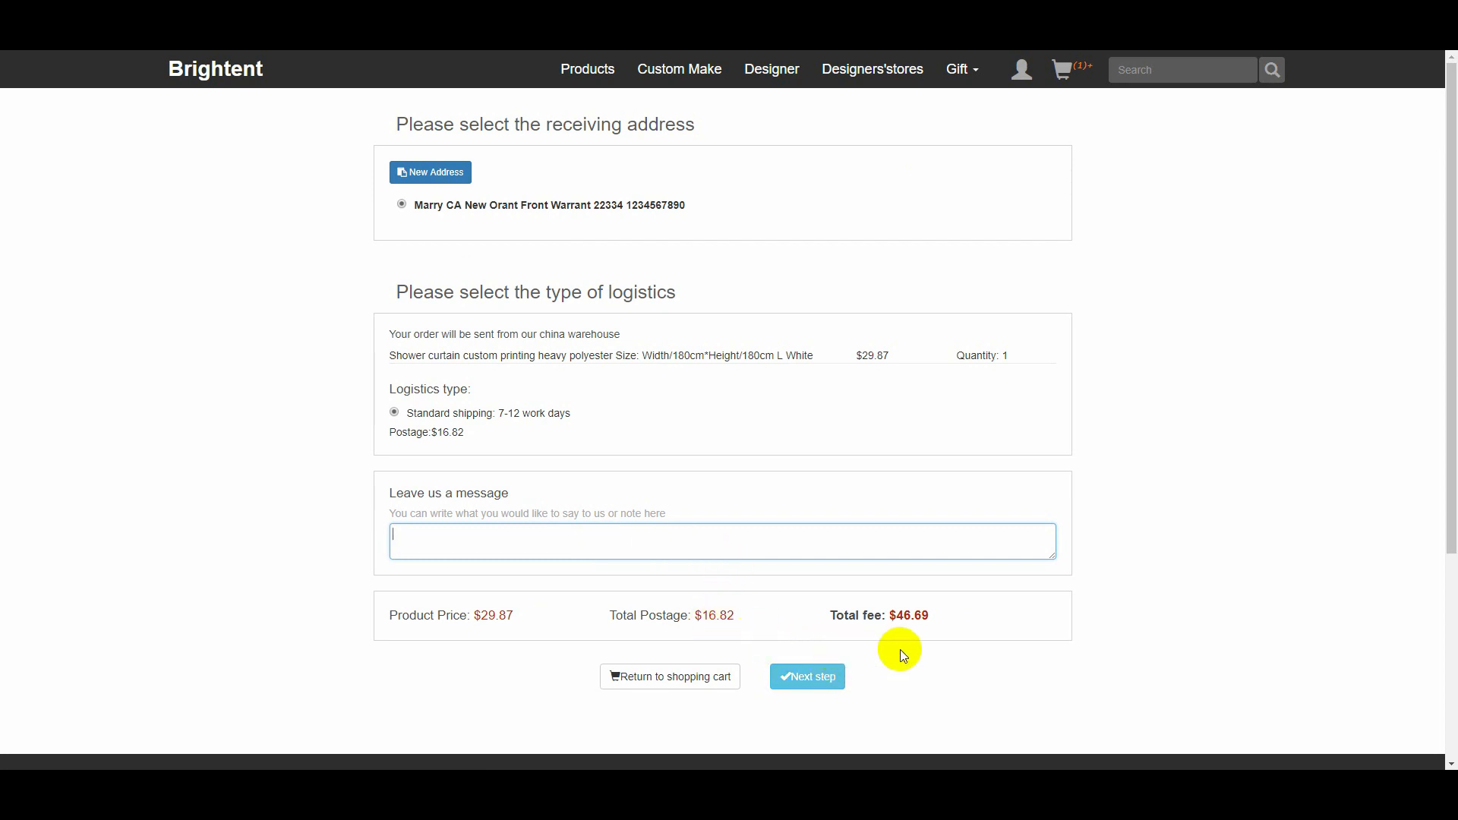